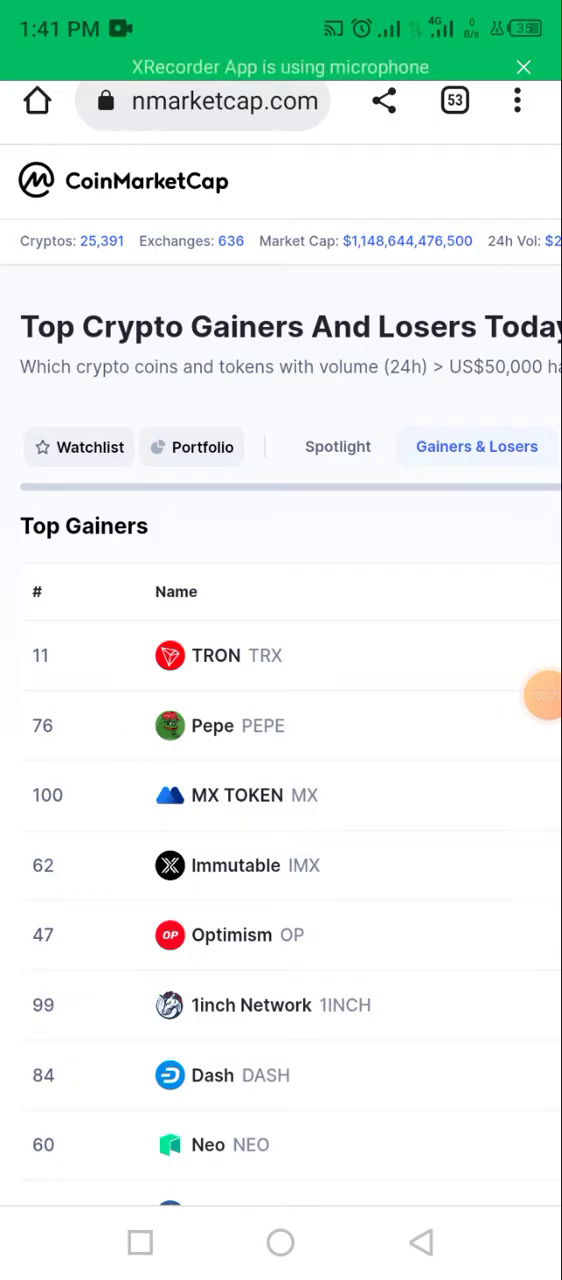
- Scroll the YouTube channel's crypto videos, then return to CoinMarketCap's Top Gainers list
{"action": "scroll", "scroll_direction": "down", "scroll_amount": 3}
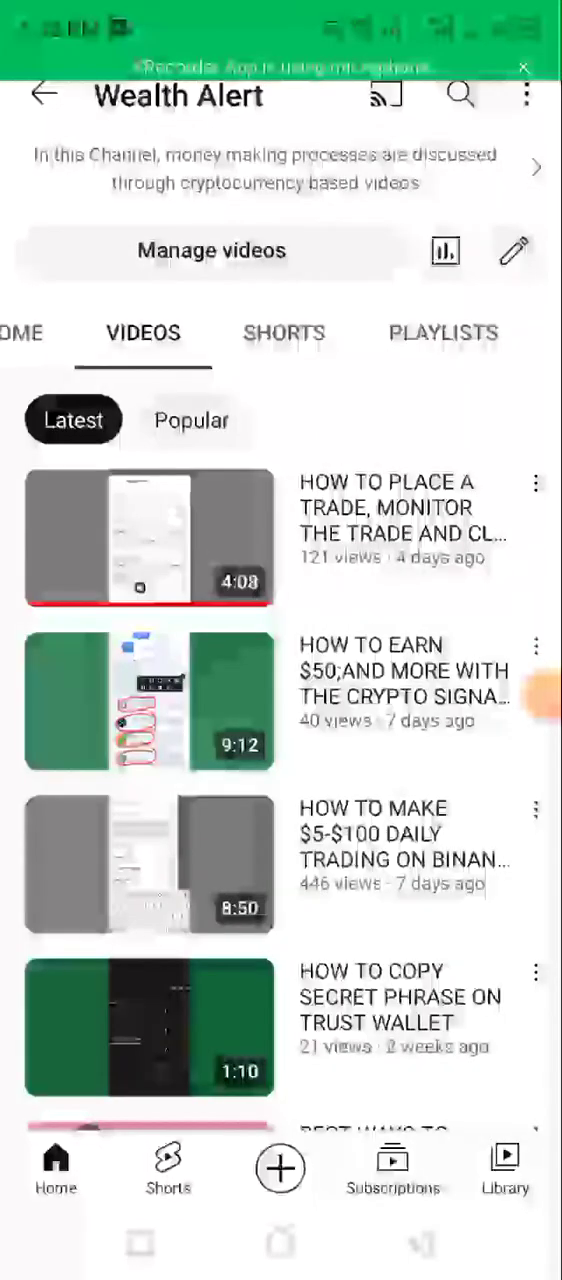
{"action": "scroll", "scroll_direction": "down", "scroll_amount": 3}
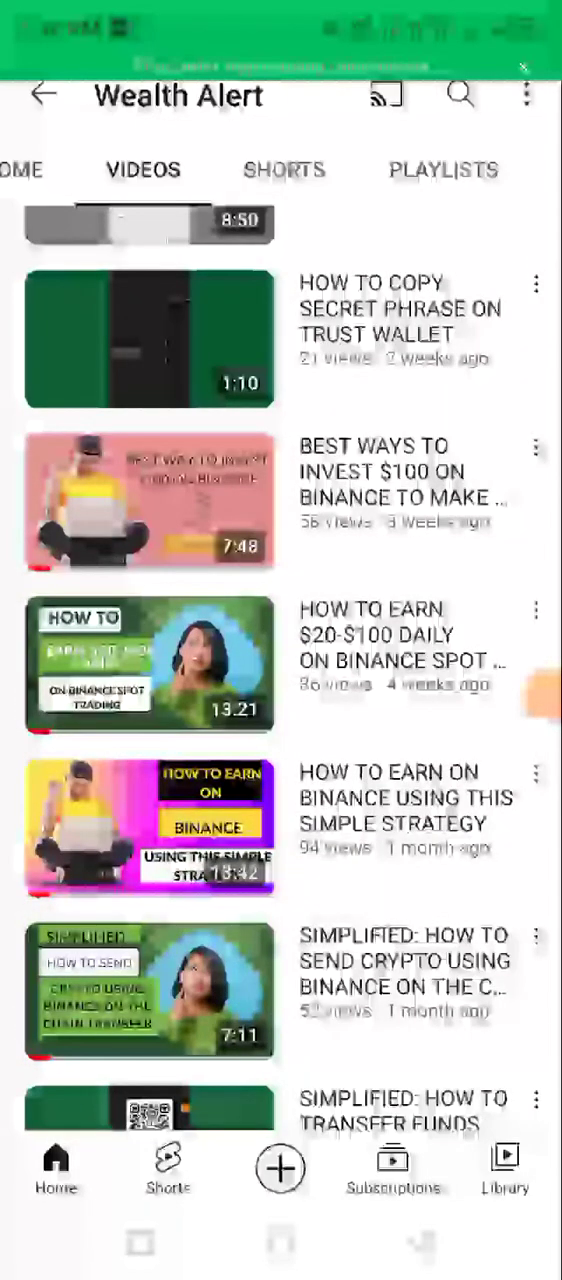
{"action": "scroll", "scroll_direction": "down", "scroll_amount": 3}
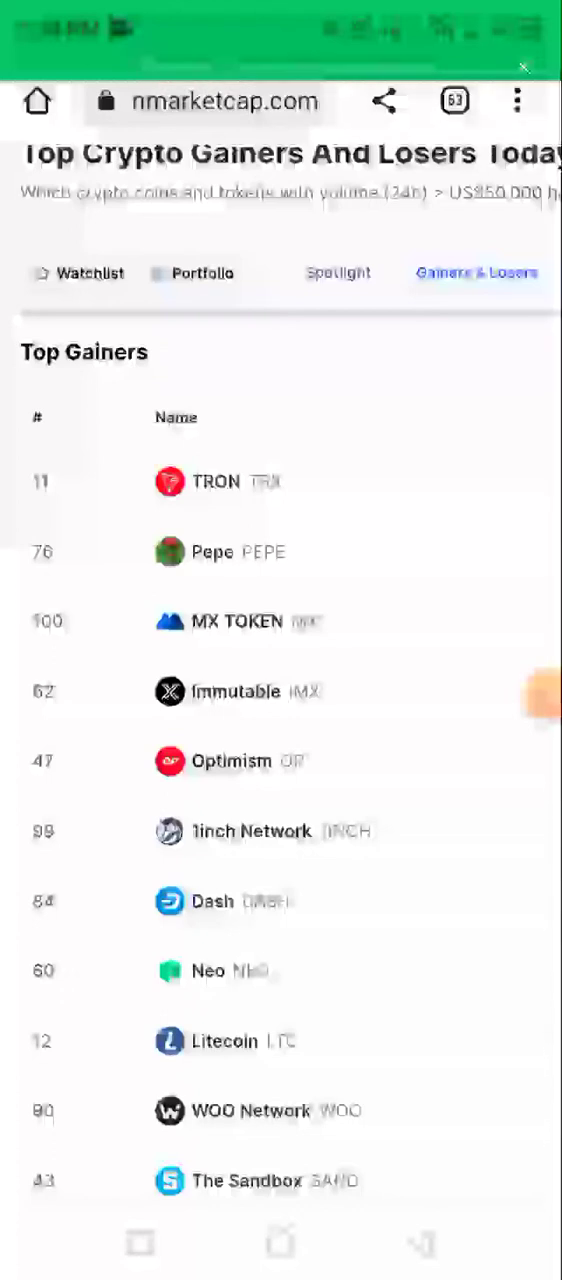
{"action": "left_click", "coordinate": [523, 695]}
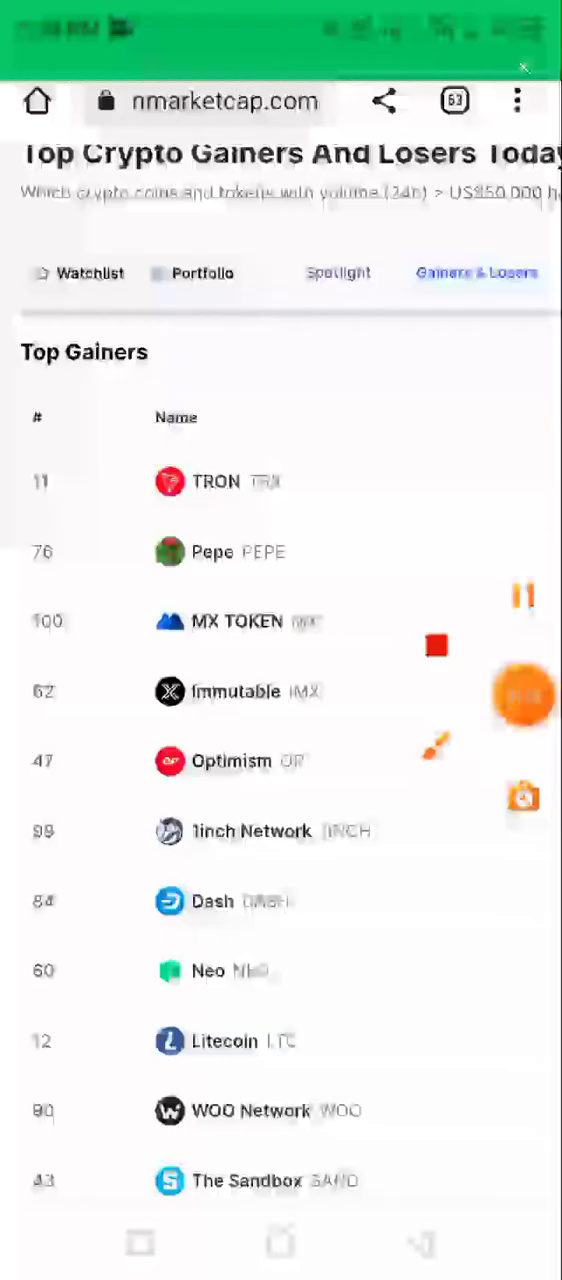
{"action": "scroll", "scroll_direction": "down", "scroll_amount": 3}
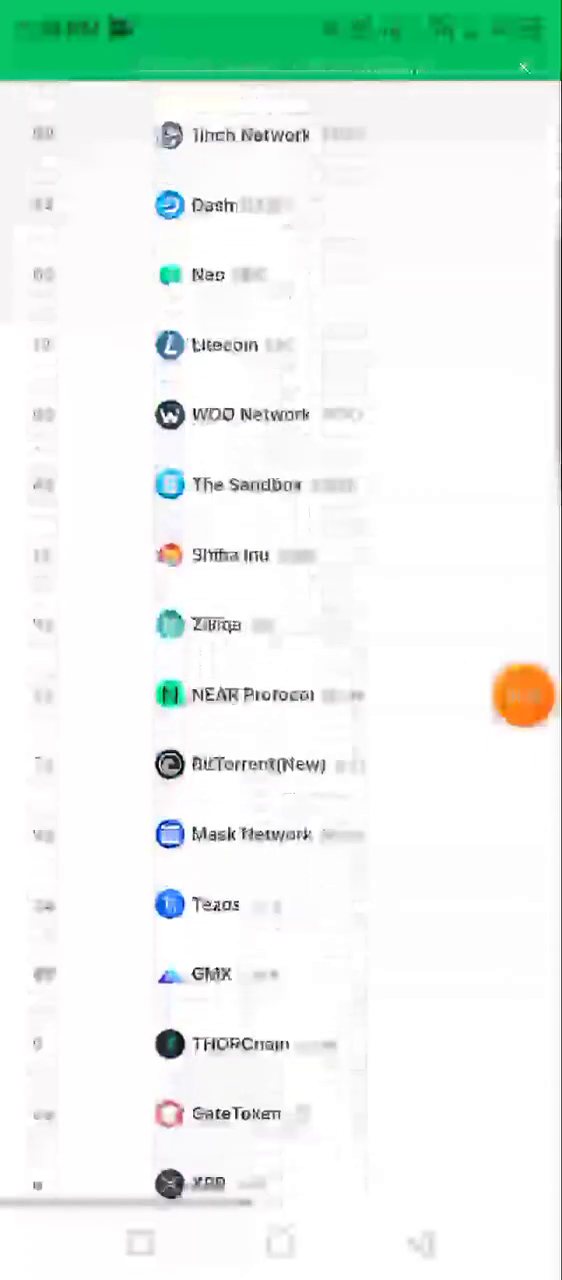
{"action": "scroll", "scroll_direction": "down", "scroll_amount": 3}
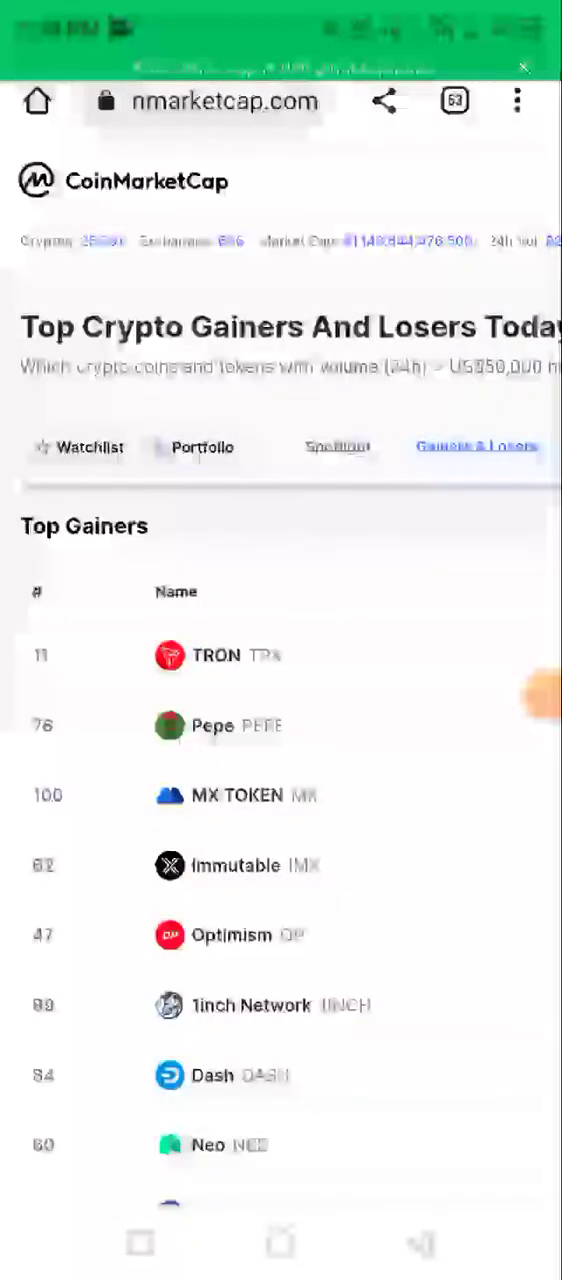
- Go to Bitcoin's CoinMarketCap page, priced at $27,174.26, and scroll its details
{"action": "scroll", "scroll_direction": "down", "scroll_amount": 3}
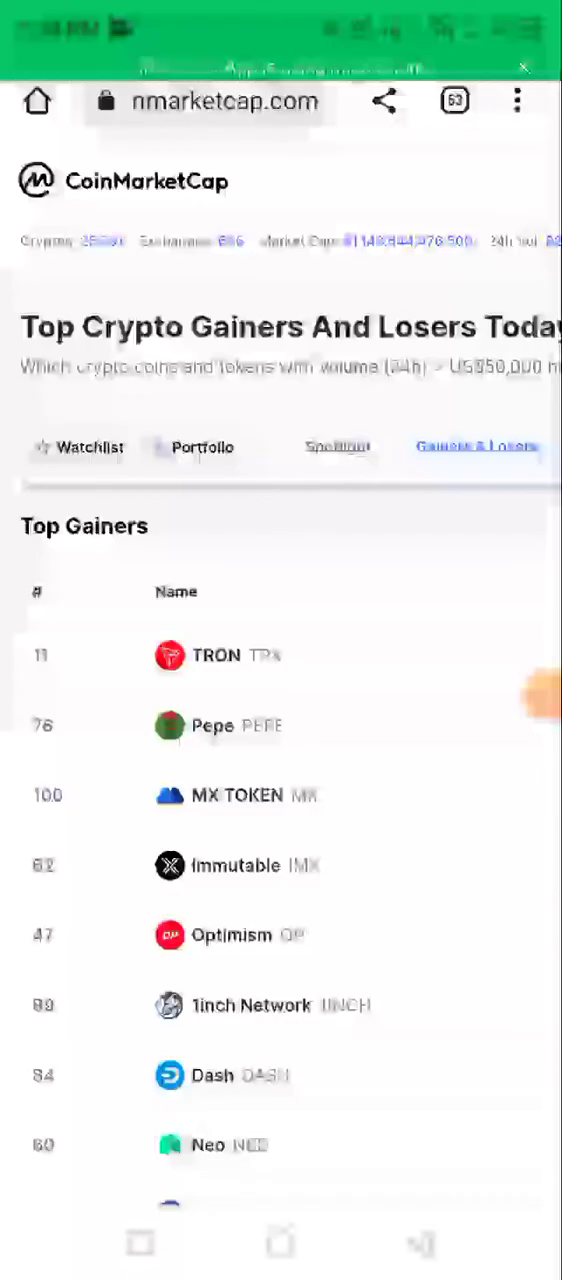
{"action": "left_click", "coordinate": [518, 100]}
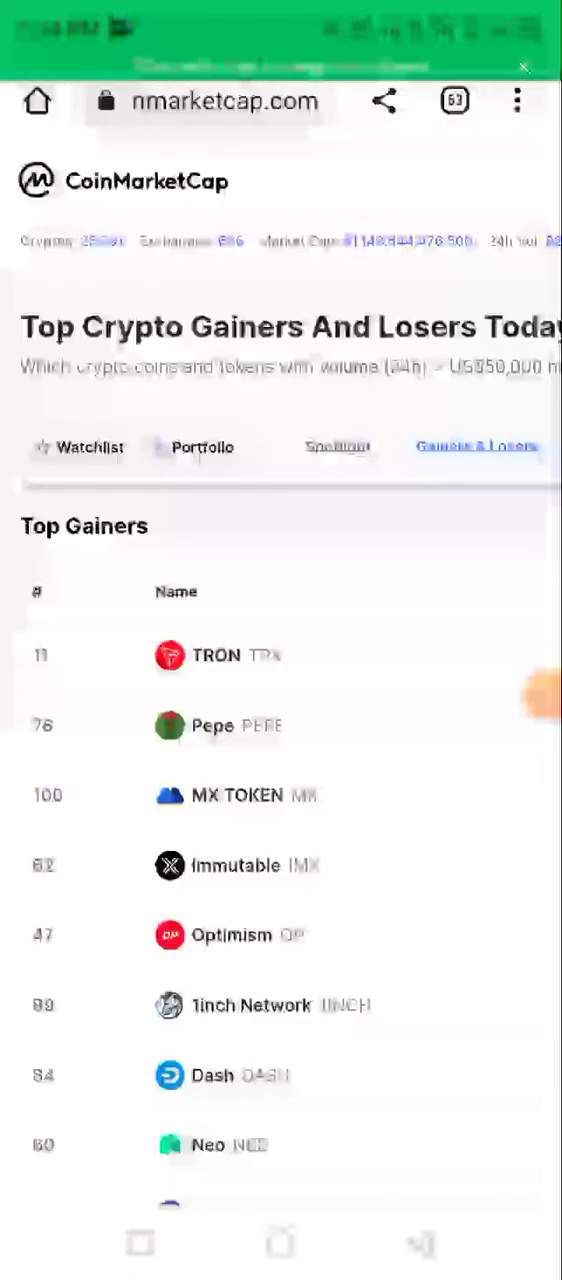
{"action": "scroll", "scroll_direction": "down", "scroll_amount": 3}
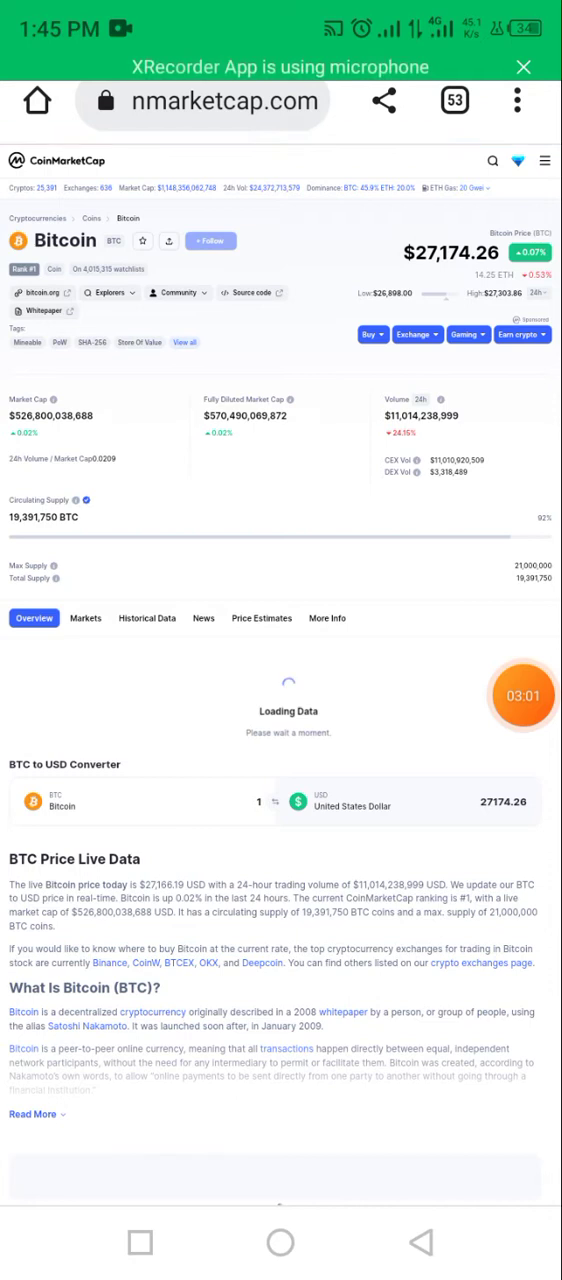
- Follow Bitcoin and let its price chart load at $27,178.15
{"action": "left_click", "coordinate": [210, 241]}
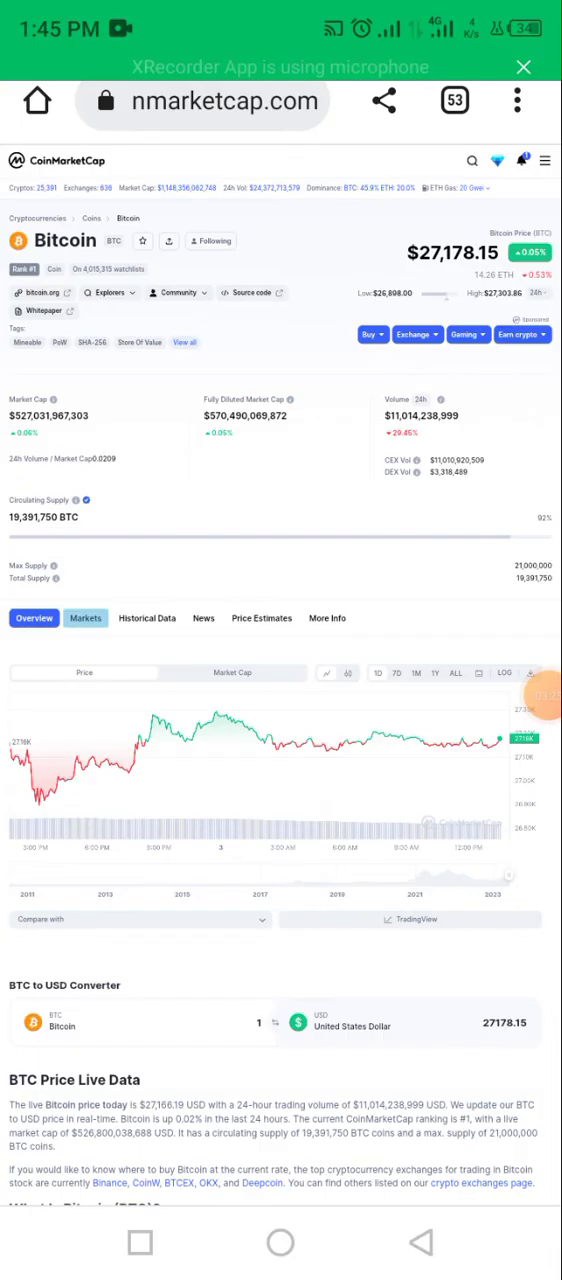
- Show Bitcoin's Markets list and brush-mark the Source and Pairs columns
{"action": "left_click", "coordinate": [85, 617]}
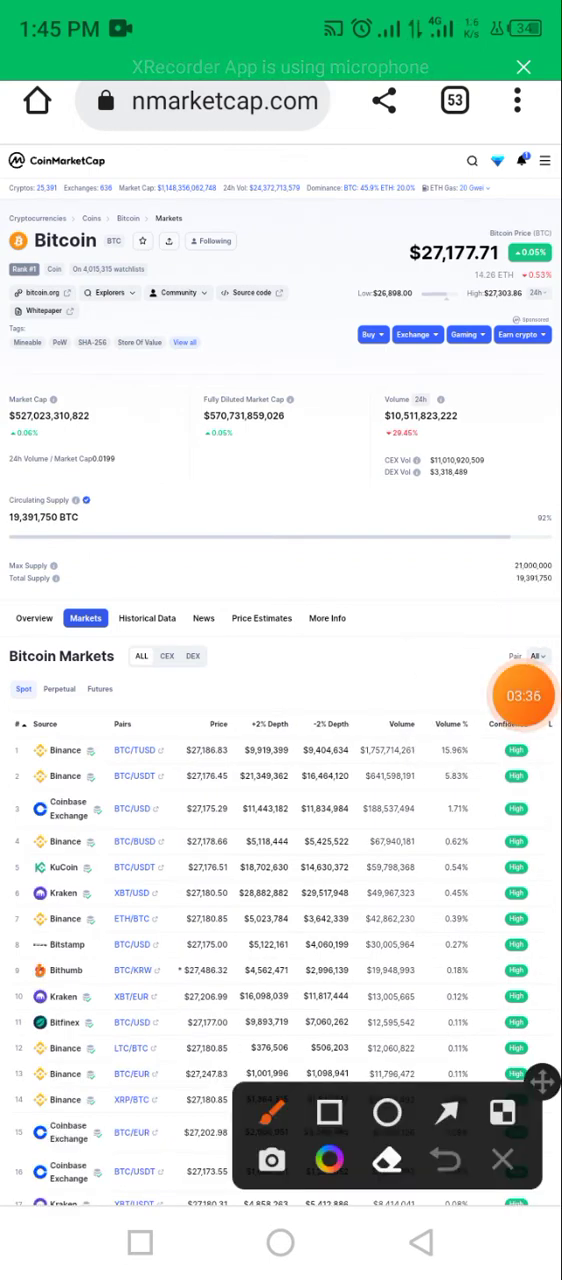
{"action": "left_click_drag", "start_coordinate": [40, 710], "coordinate": [75, 1190]}
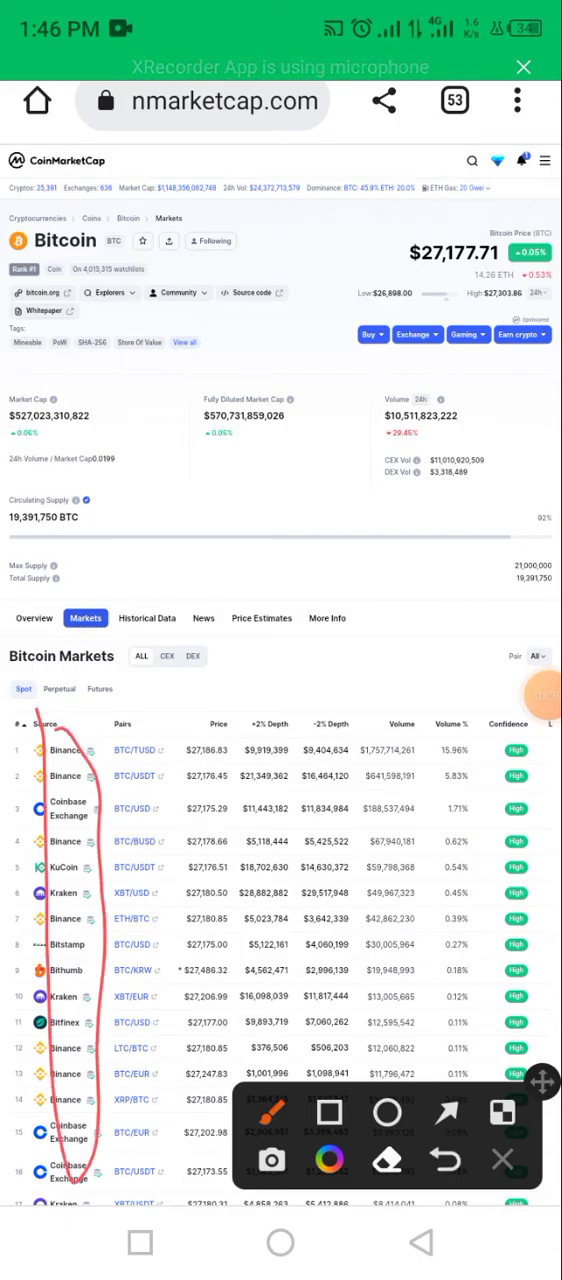
{"action": "left_click_drag", "start_coordinate": [105, 725], "coordinate": [118, 1105]}
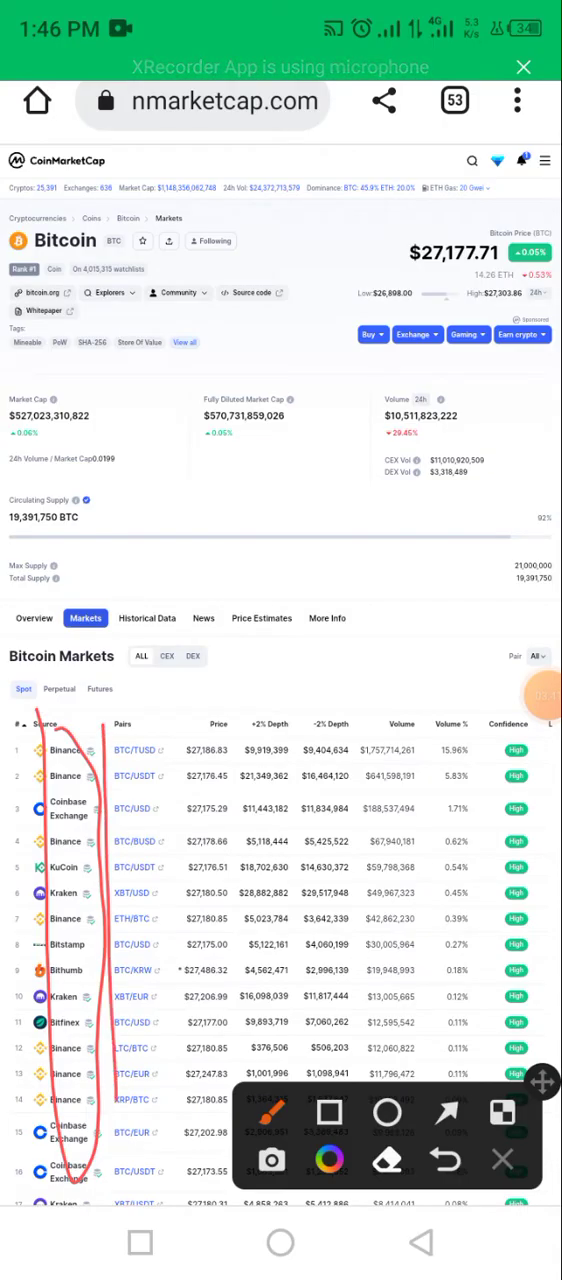
{"action": "left_click_drag", "start_coordinate": [120, 730], "coordinate": [130, 1180]}
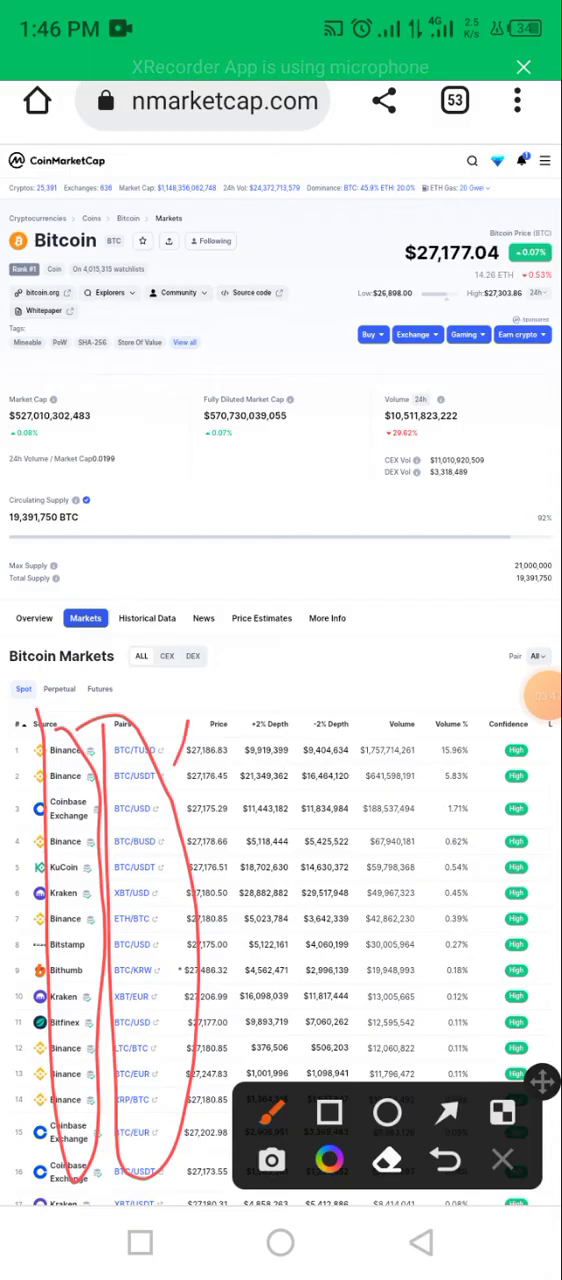
{"action": "left_click_drag", "start_coordinate": [200, 740], "coordinate": [215, 1140]}
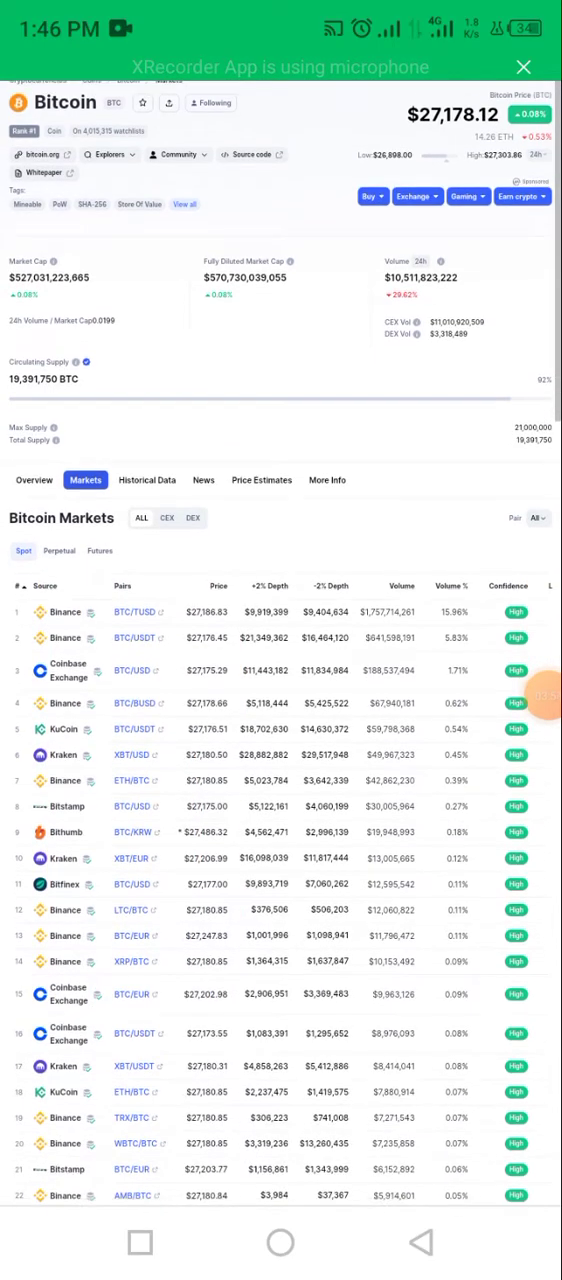
{"action": "scroll", "scroll_direction": "down", "scroll_amount": 3}
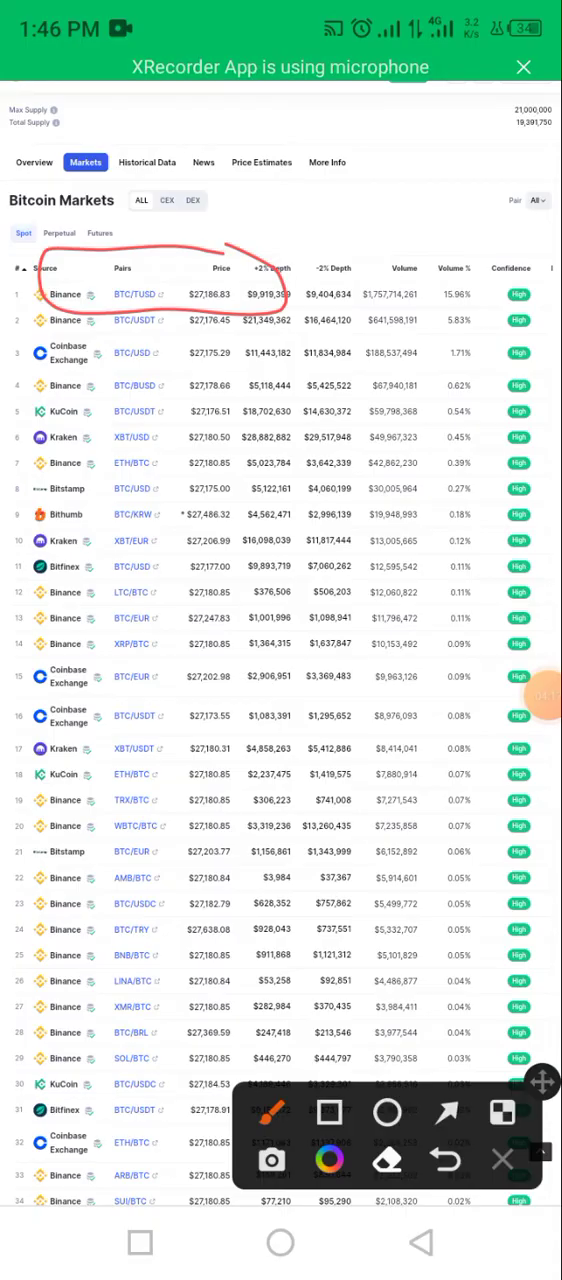
{"action": "left_click_drag", "start_coordinate": [180, 393], "coordinate": [270, 388]}
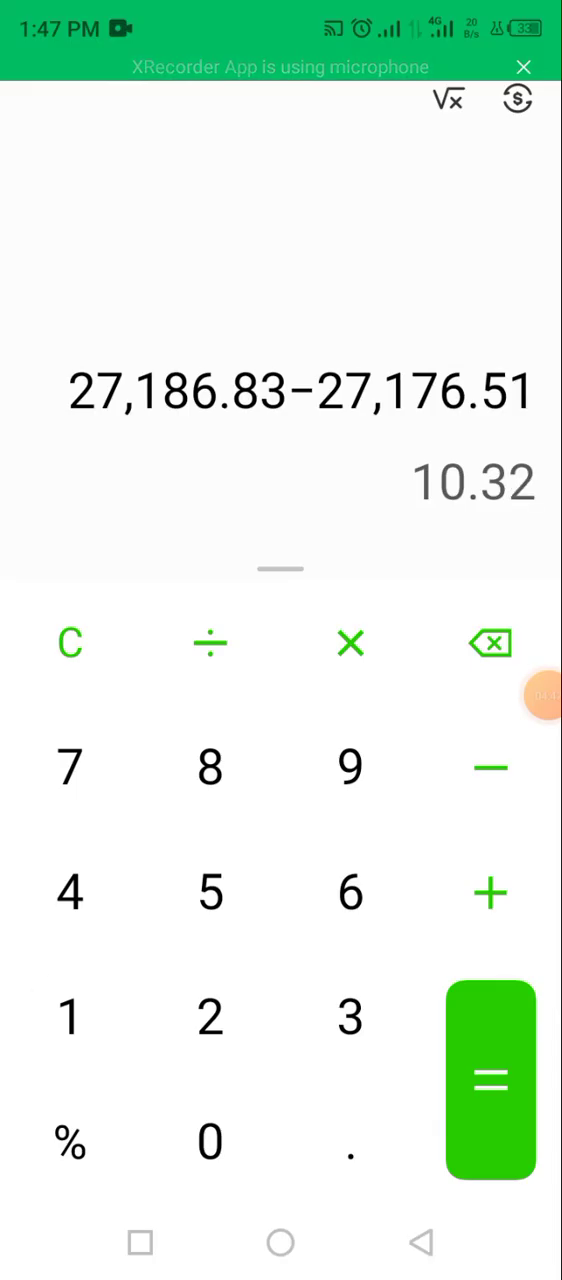
- Compute 27186.83 − 27176.51 in the Calculator, giving 10.32
{"action": "left_click", "coordinate": [540, 695]}
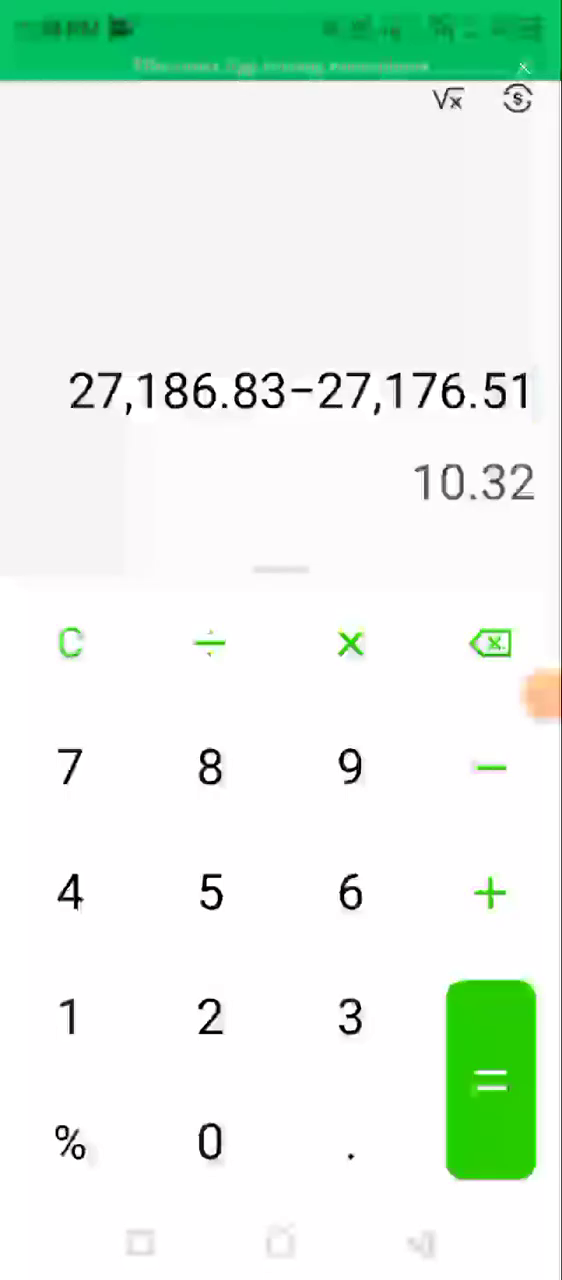
{"action": "left_click", "coordinate": [350, 643]}
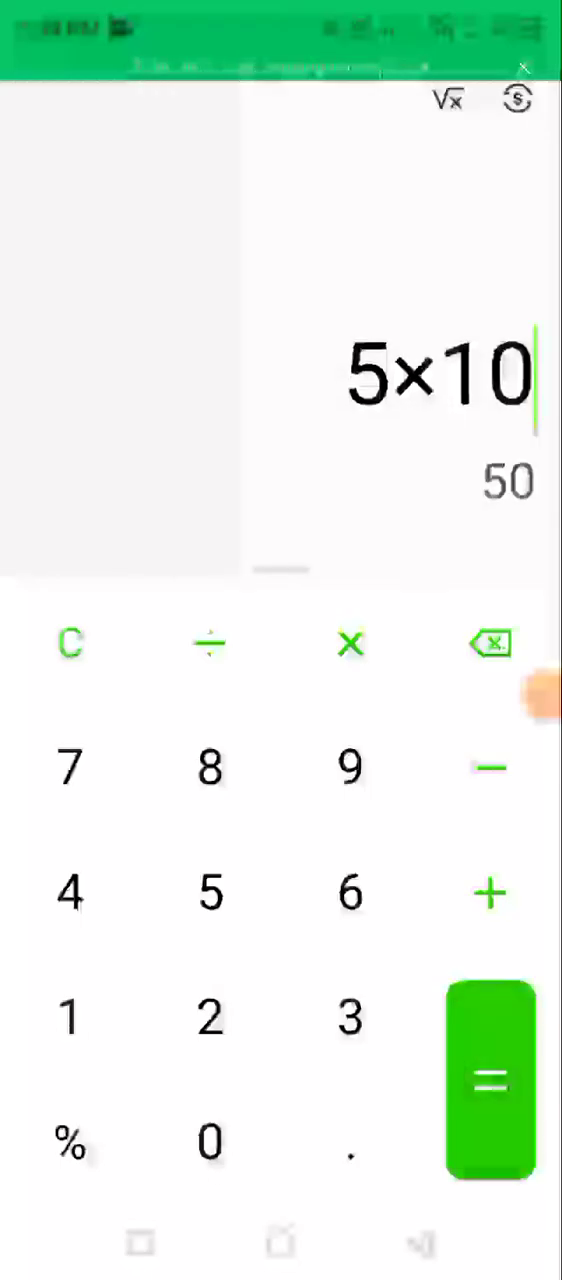
- Evaluate 5 × 10 to 50 and begin subtracting from it
{"action": "left_click", "coordinate": [489, 766]}
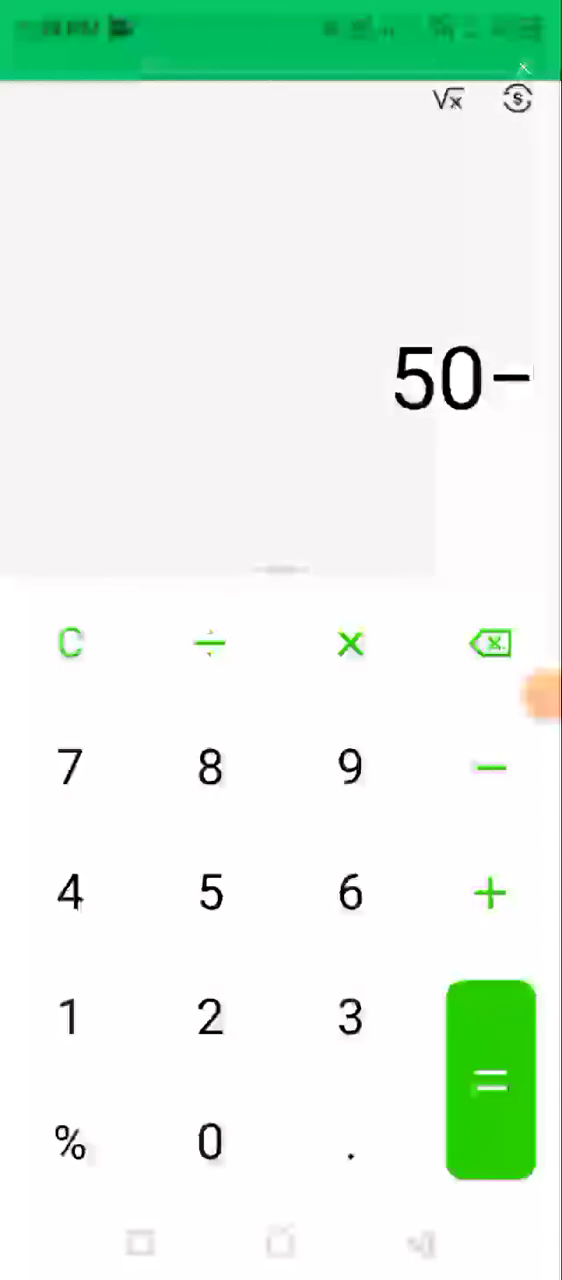
- Return to the browser's Bitcoin Markets table of Binance, Coinbase and Kraken pairs
{"action": "left_click", "coordinate": [349, 893]}
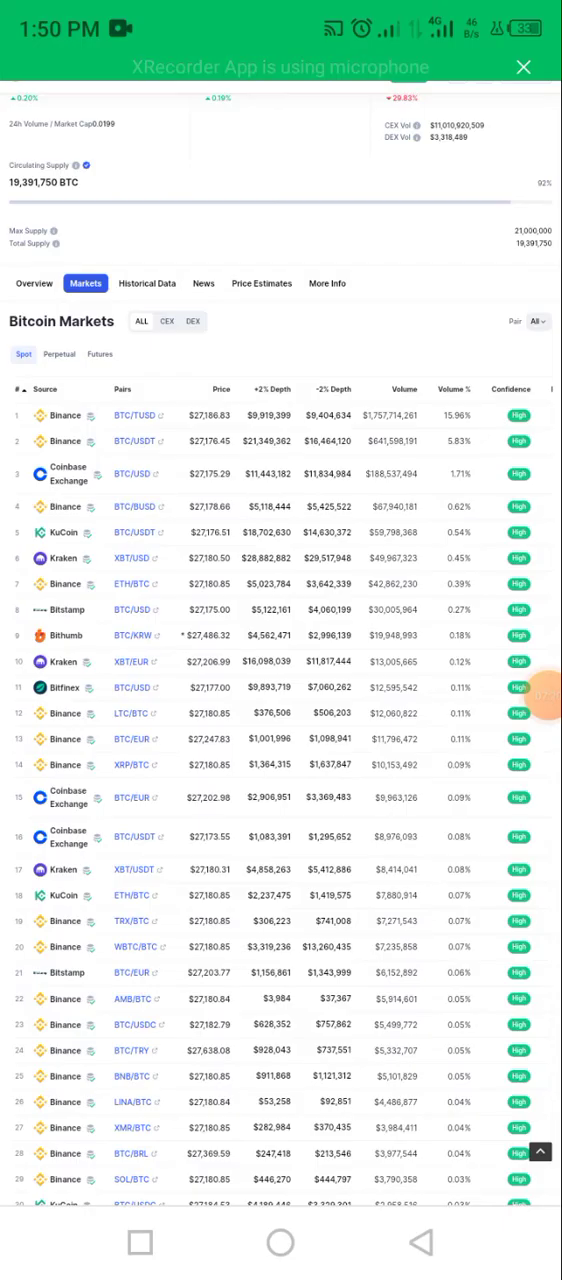
{"action": "scroll", "scroll_direction": "down", "scroll_amount": 3}
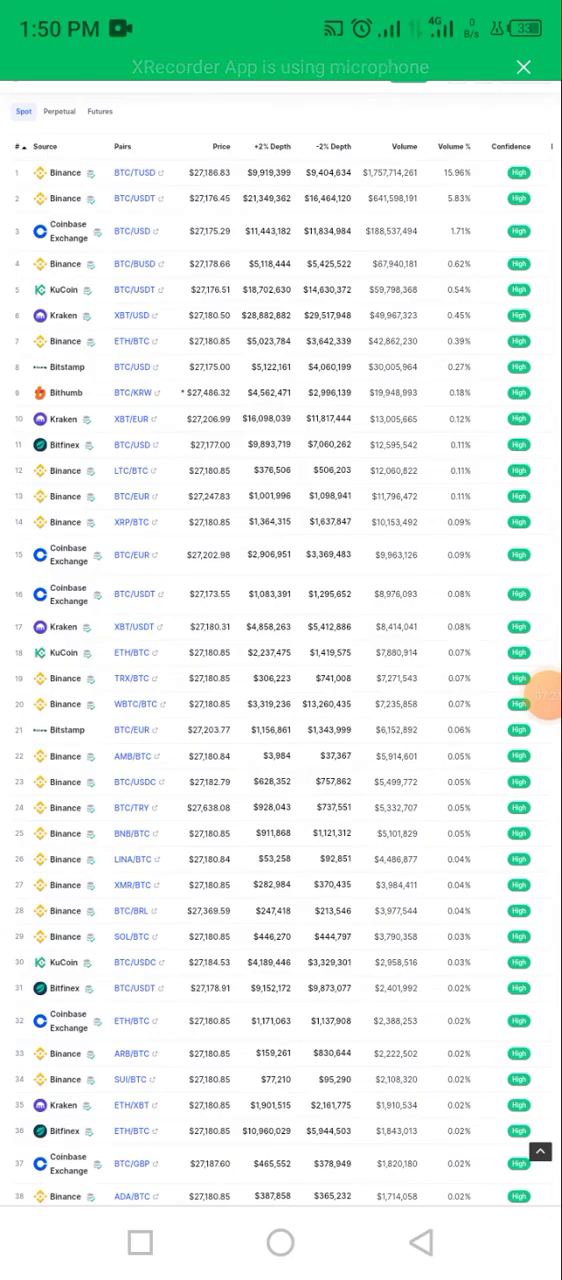
{"action": "scroll", "scroll_direction": "down", "scroll_amount": 3}
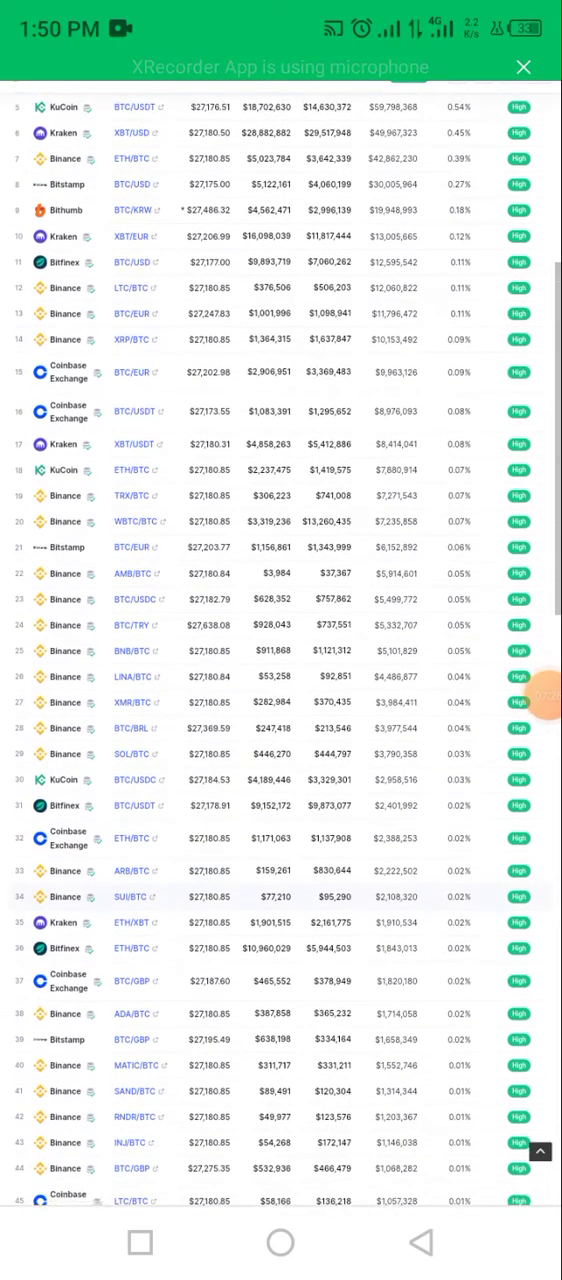
{"action": "scroll", "scroll_direction": "down", "scroll_amount": 3}
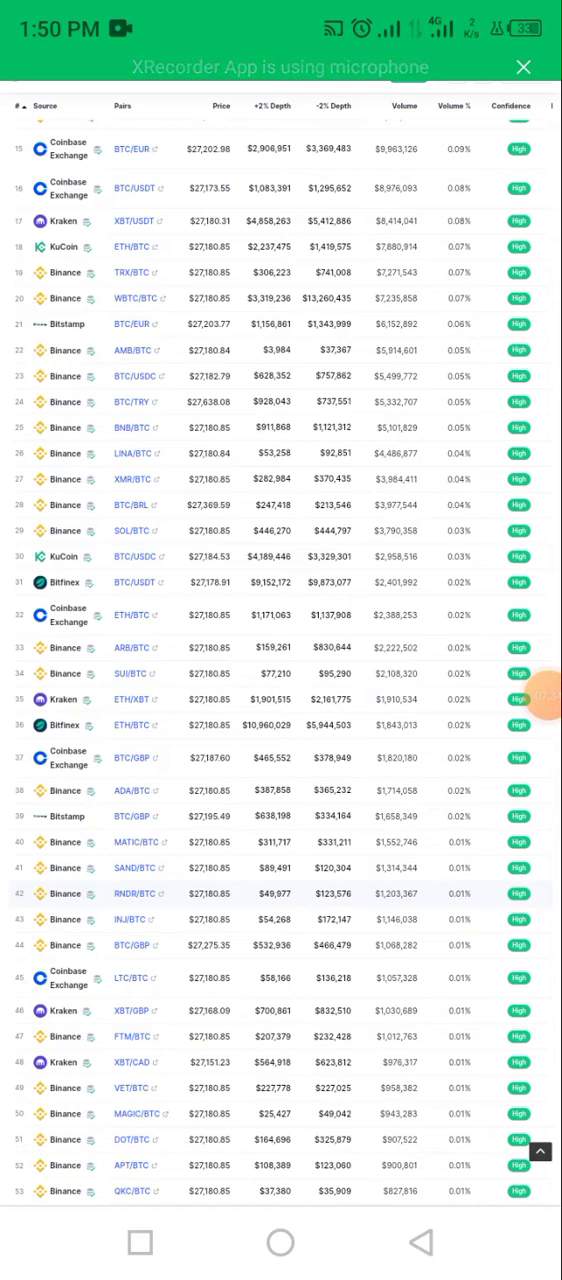
{"action": "scroll", "scroll_direction": "down", "scroll_amount": 3}
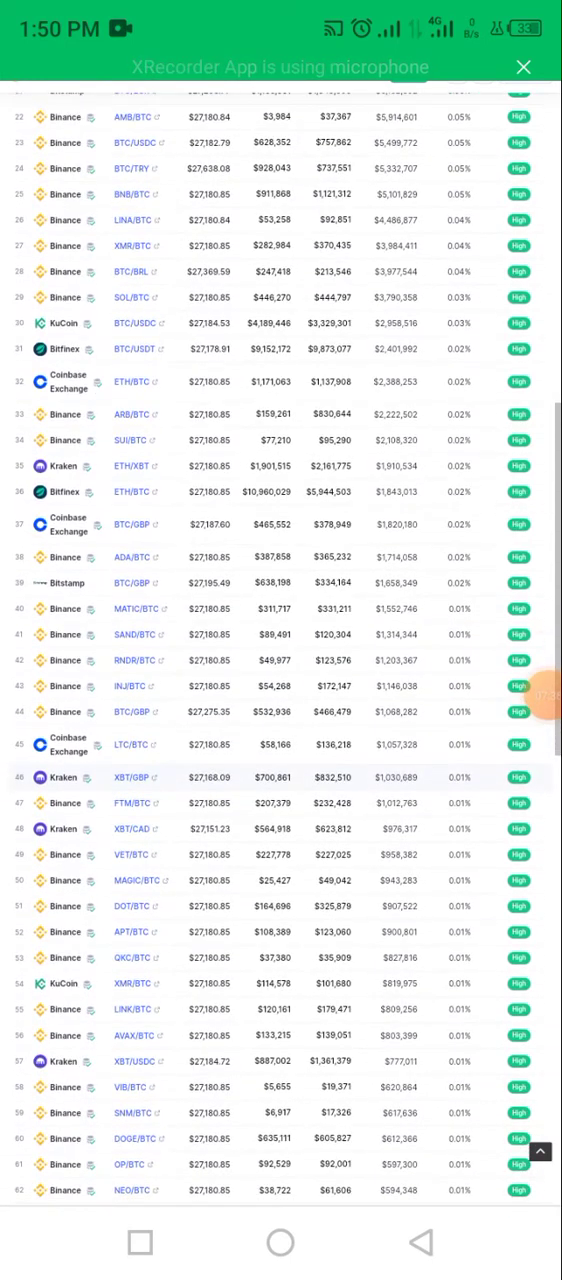
{"action": "scroll", "scroll_direction": "down", "scroll_amount": 3}
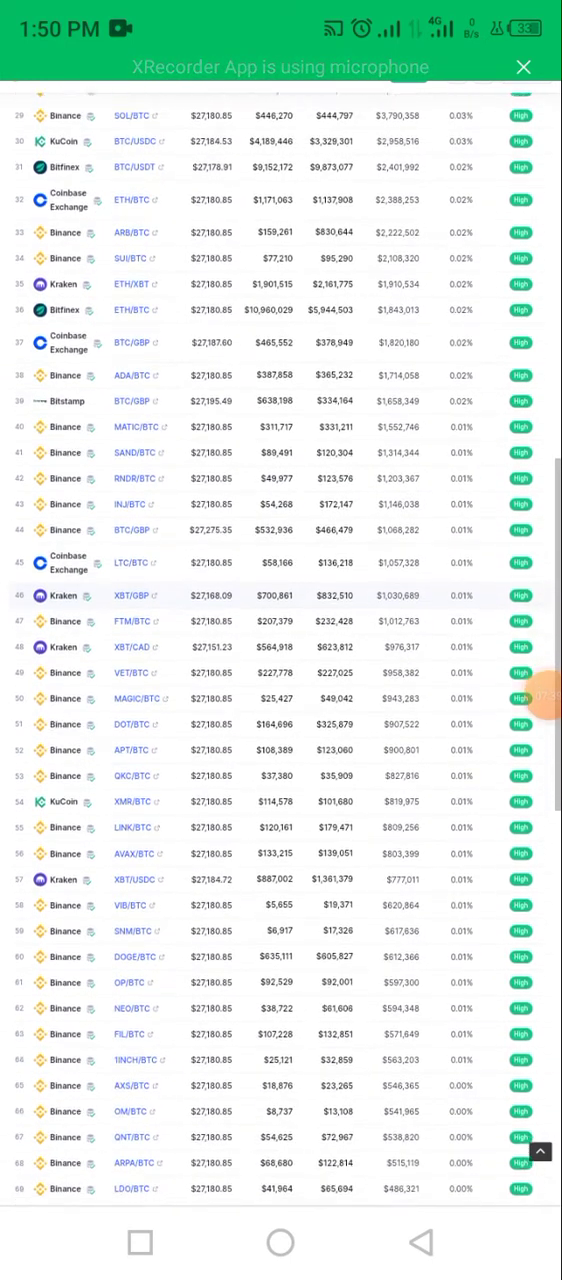
{"action": "scroll", "scroll_direction": "down", "scroll_amount": 3}
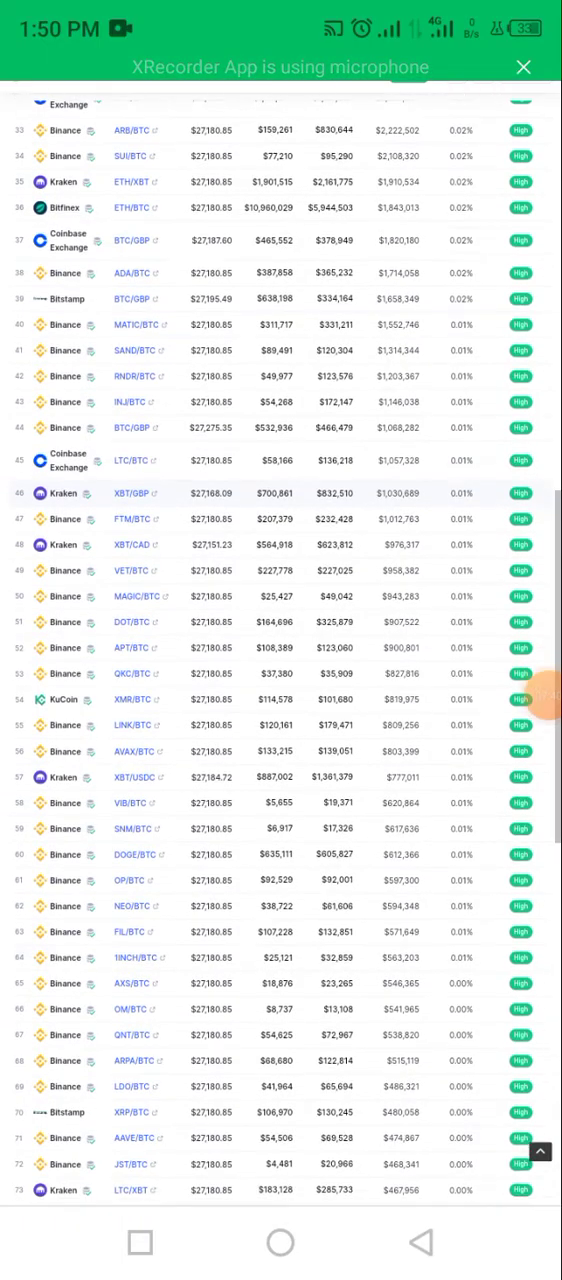
{"action": "scroll", "scroll_direction": "down", "scroll_amount": 3}
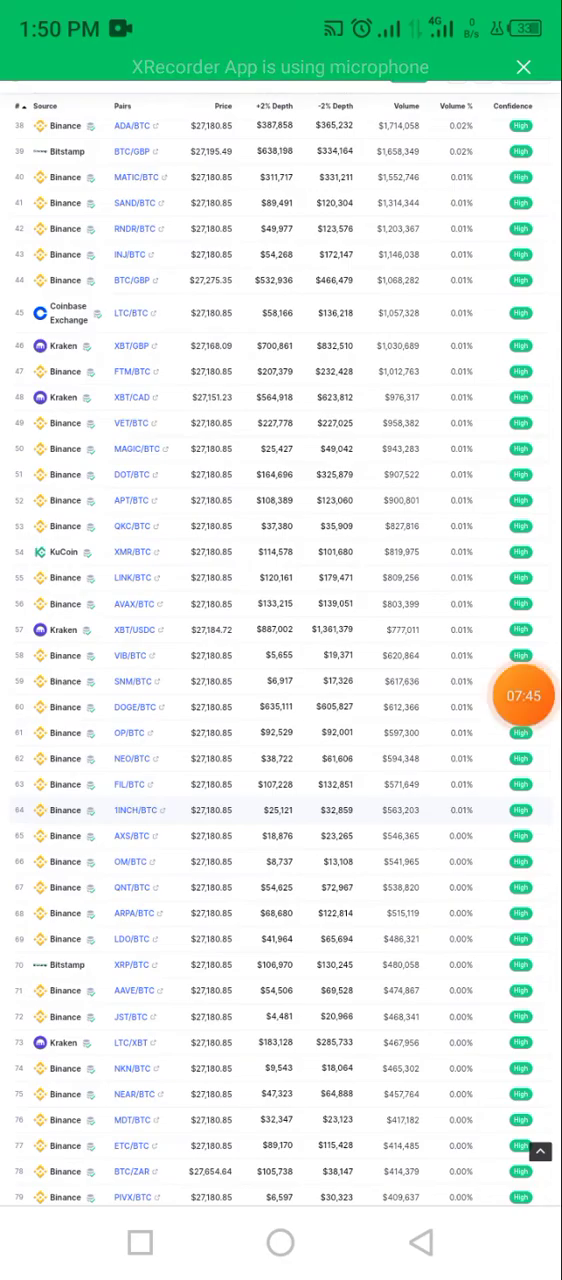
{"action": "left_click", "coordinate": [540, 1080]}
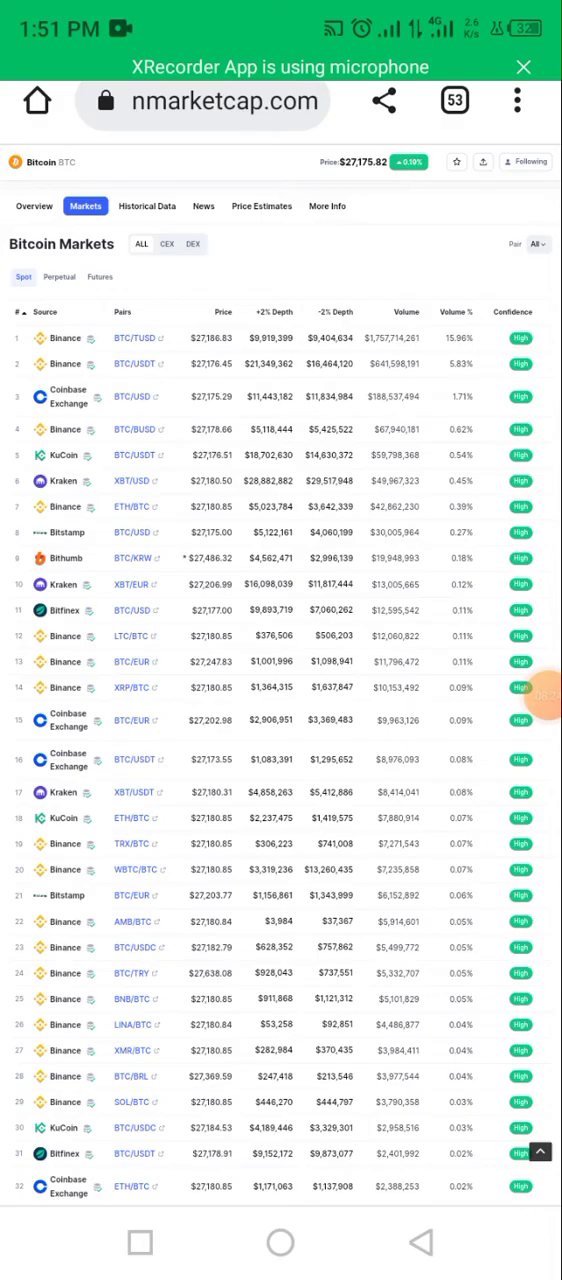
- Move from the Bitcoin page to Solana's page, priced at $21.21
{"action": "scroll", "scroll_direction": "down", "scroll_amount": 3}
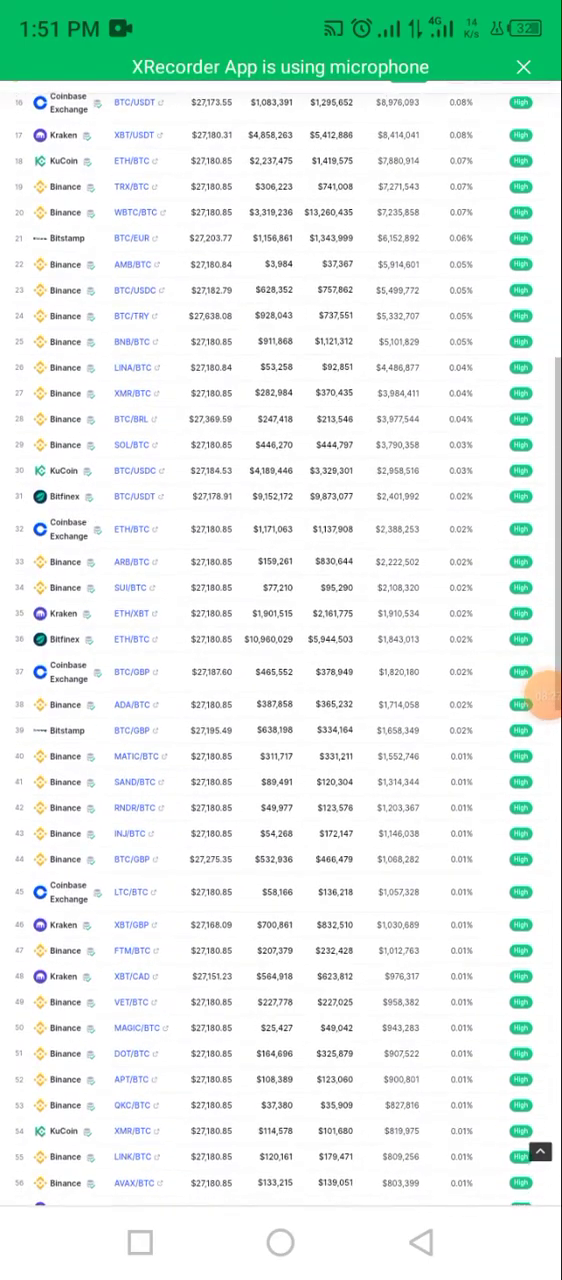
{"action": "scroll", "scroll_direction": "down", "scroll_amount": 3}
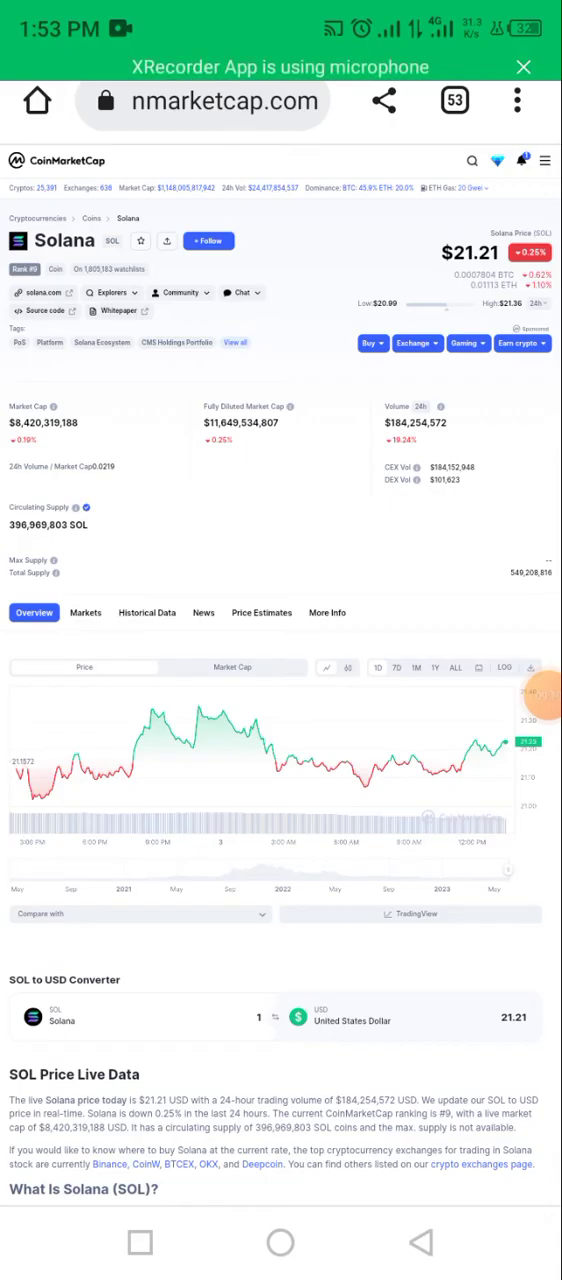
- Load Solana's Markets table of Binance, Coinbase Exchange and other SOL pairs
{"action": "left_click", "coordinate": [85, 612]}
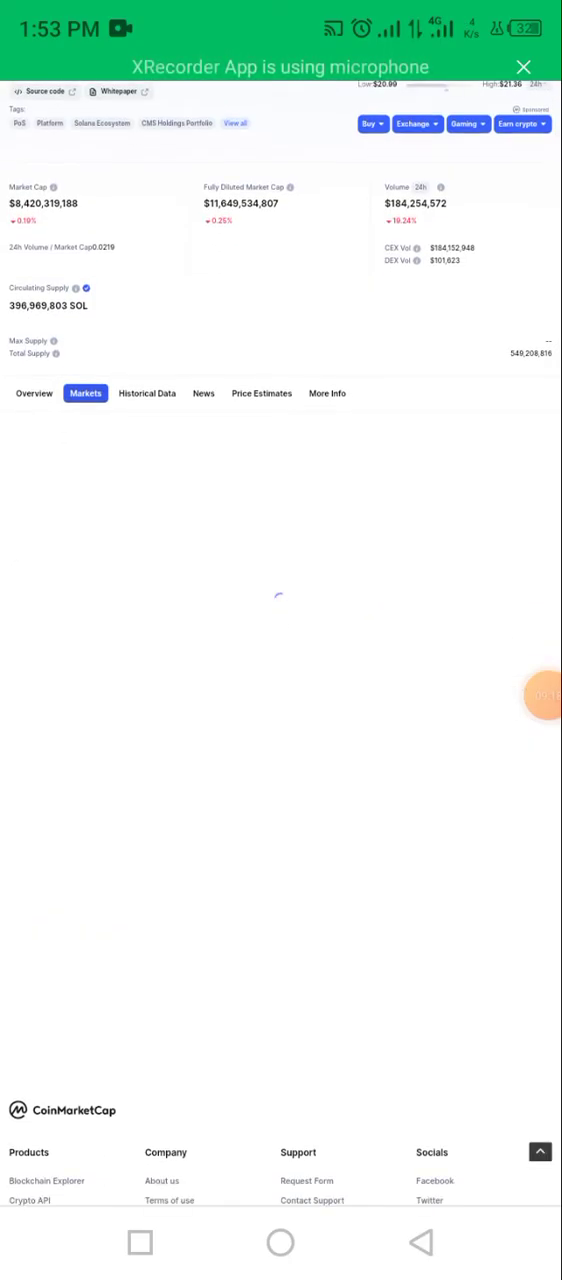
{"action": "left_click", "coordinate": [85, 393]}
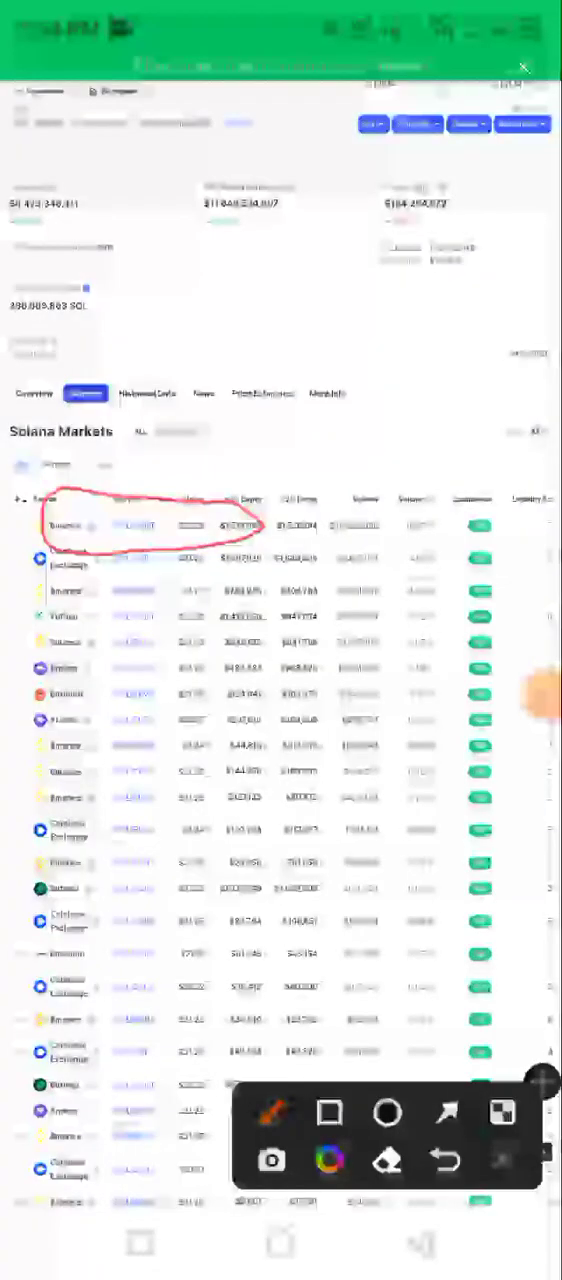
- Scroll Solana's markets past pair 40, comparing prices around $21.2
{"action": "scroll", "scroll_direction": "down", "scroll_amount": 3}
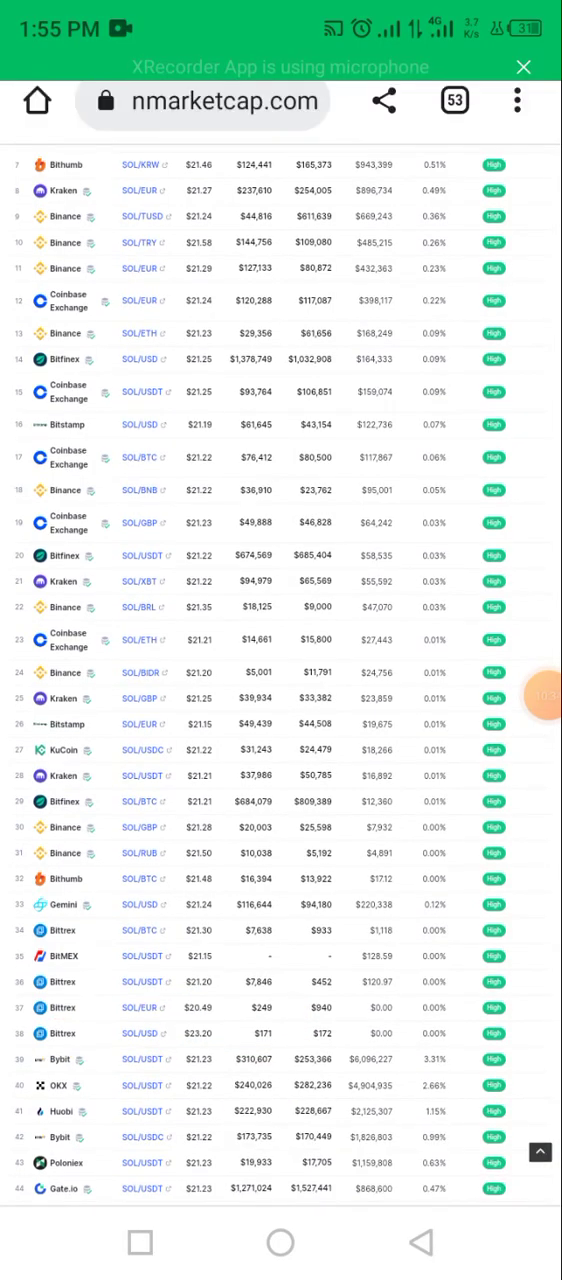
{"action": "scroll", "scroll_direction": "down", "scroll_amount": 3}
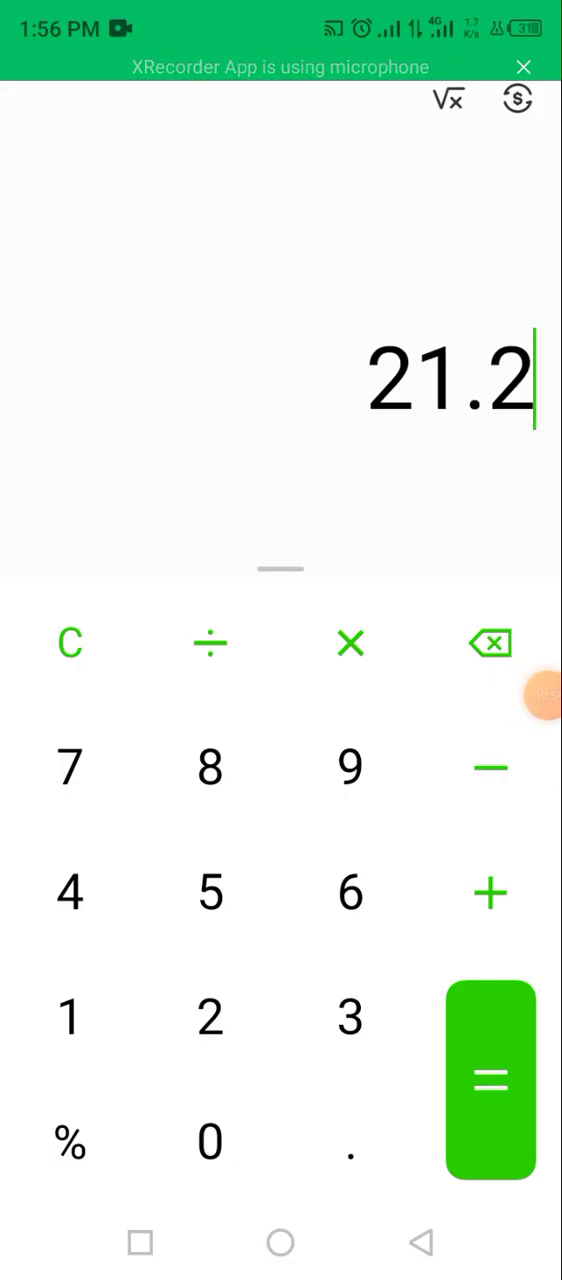
- Clear the mistaken 21.23 entry and compute 23.20 × 10 = 232
{"action": "left_click", "coordinate": [349, 1016]}
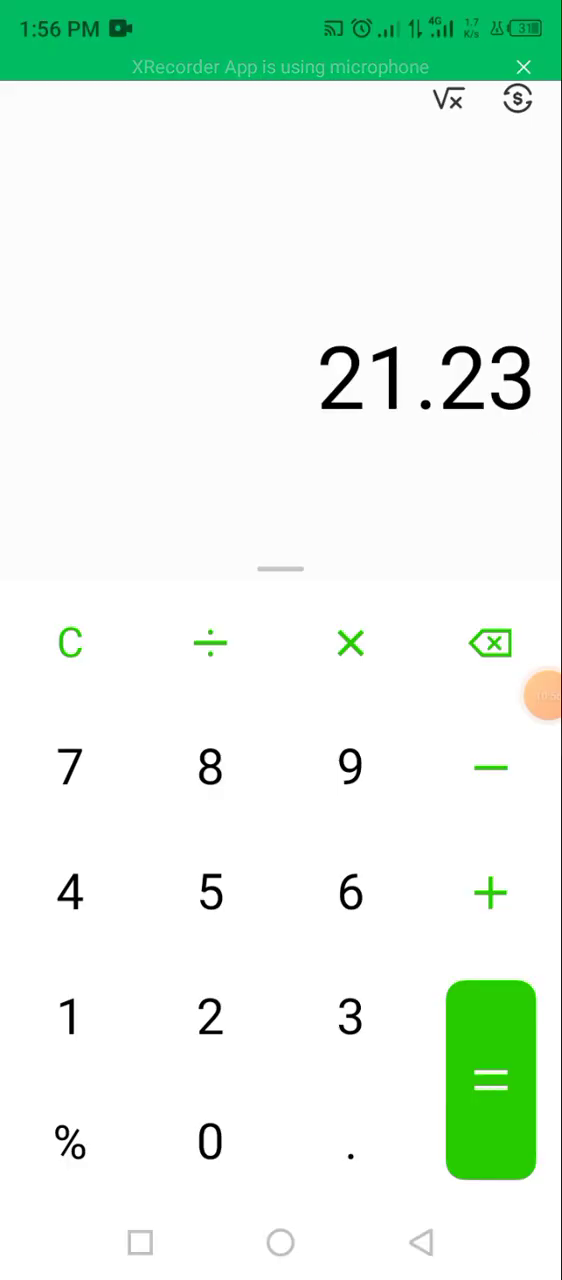
{"action": "left_click", "coordinate": [350, 643]}
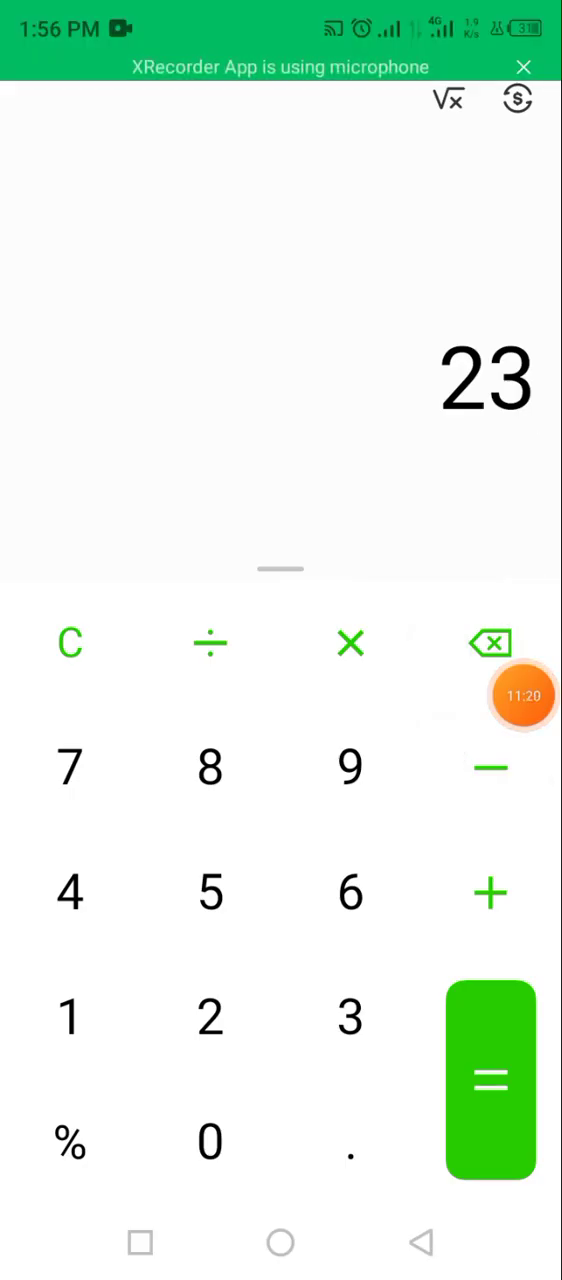
{"action": "left_click", "coordinate": [350, 1142]}
{"action": "type", "text": ".20×10"}
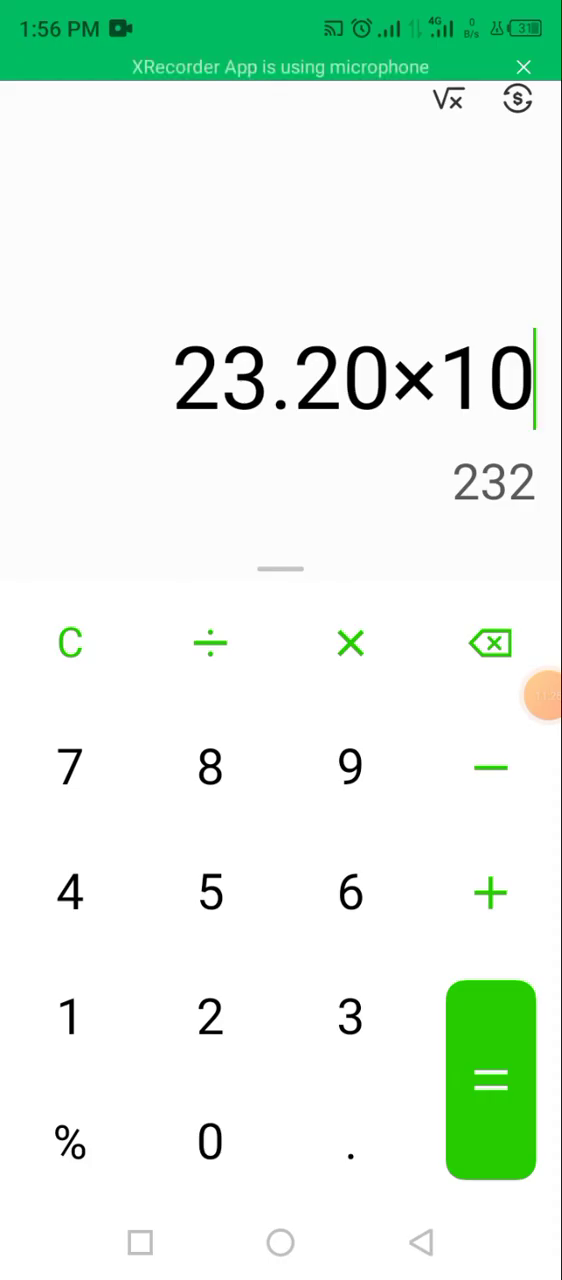
{"action": "left_click", "coordinate": [490, 1080]}
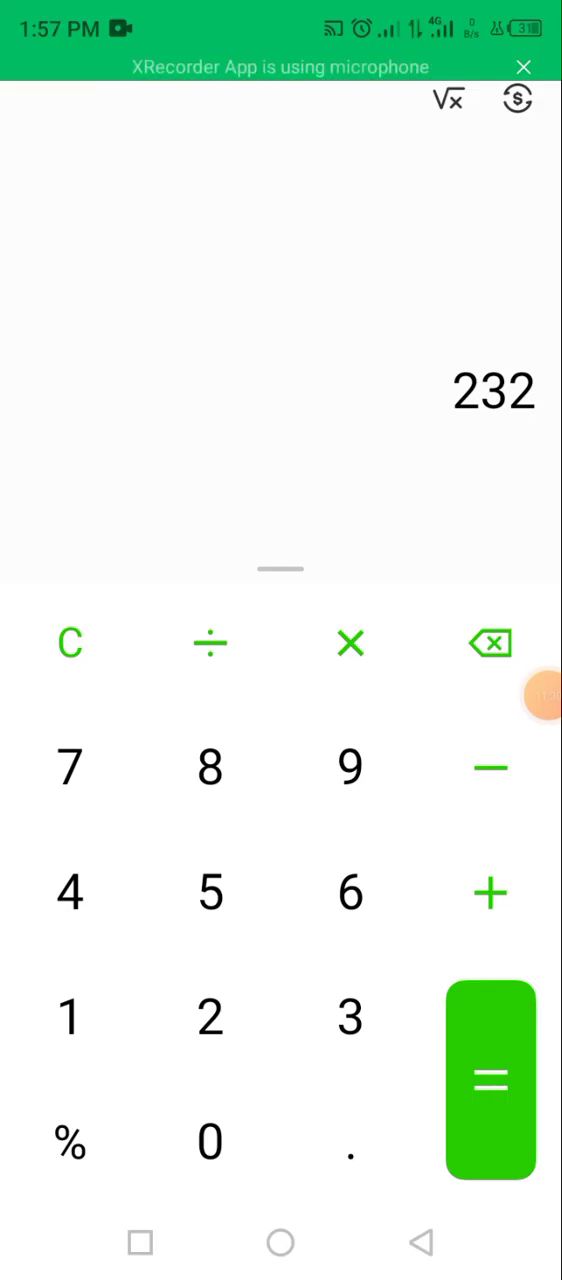
- Subtract 212.3 from 232 for a preview of 19.7, circling both numbers
{"action": "left_click", "coordinate": [489, 767]}
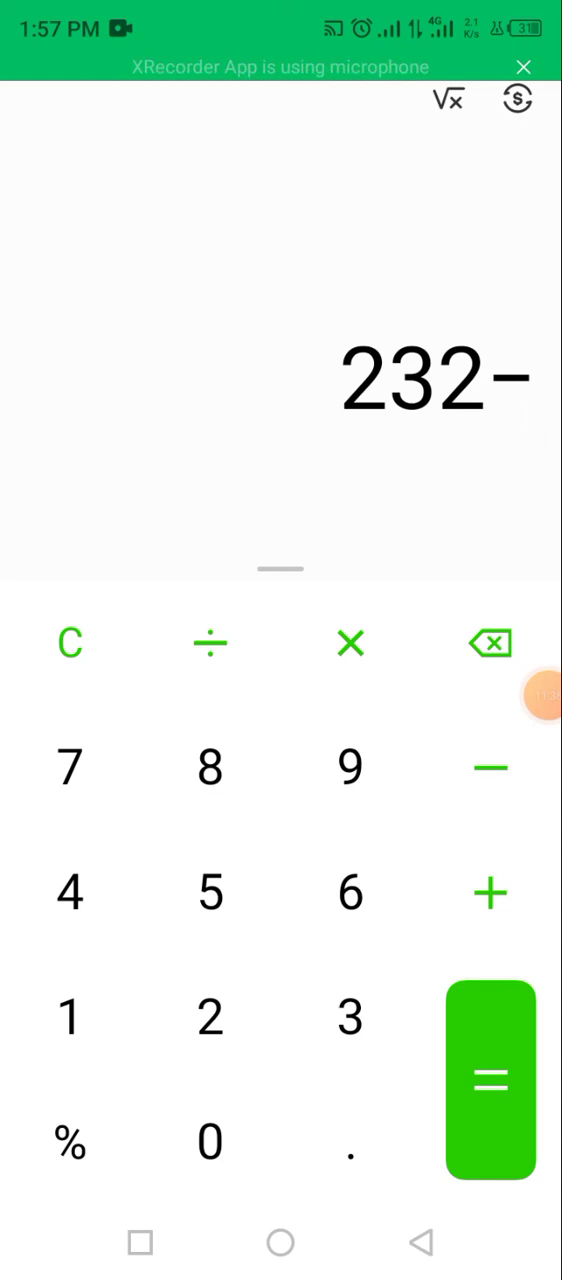
{"action": "left_click", "coordinate": [210, 1016]}
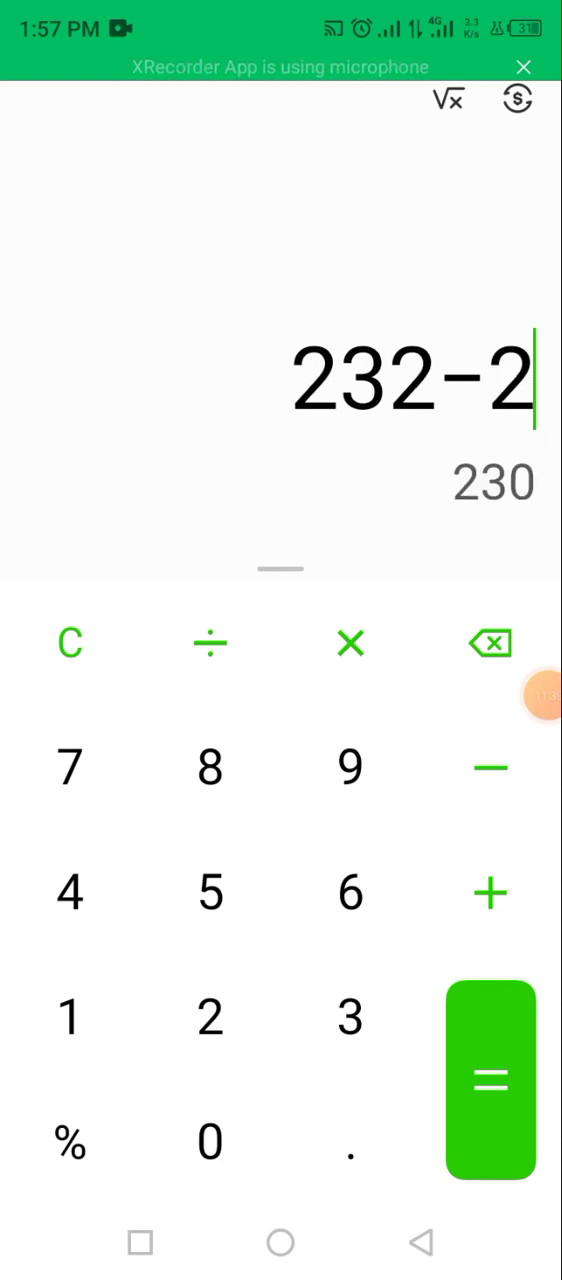
{"action": "left_click", "coordinate": [210, 1017]}
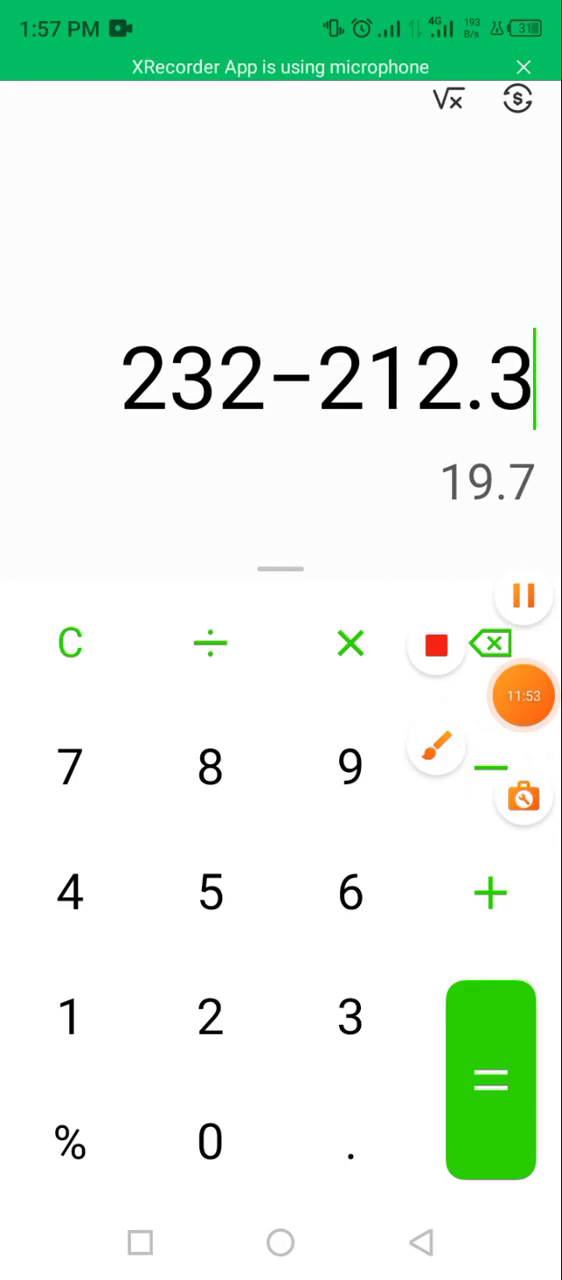
{"action": "left_click", "coordinate": [435, 745]}
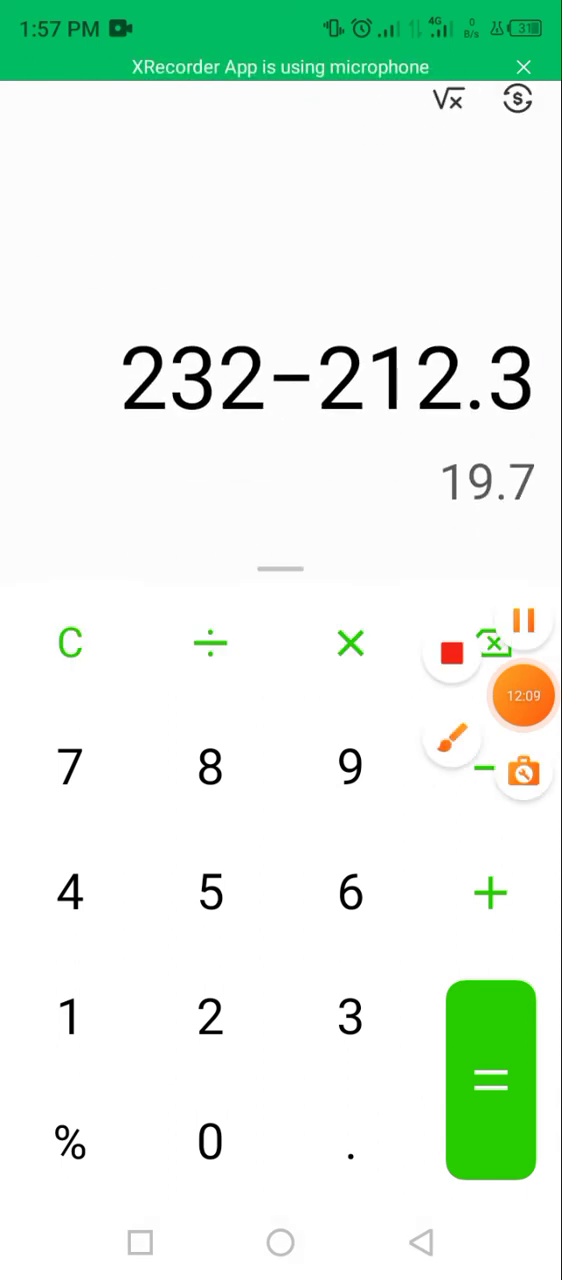
{"action": "left_click", "coordinate": [451, 738]}
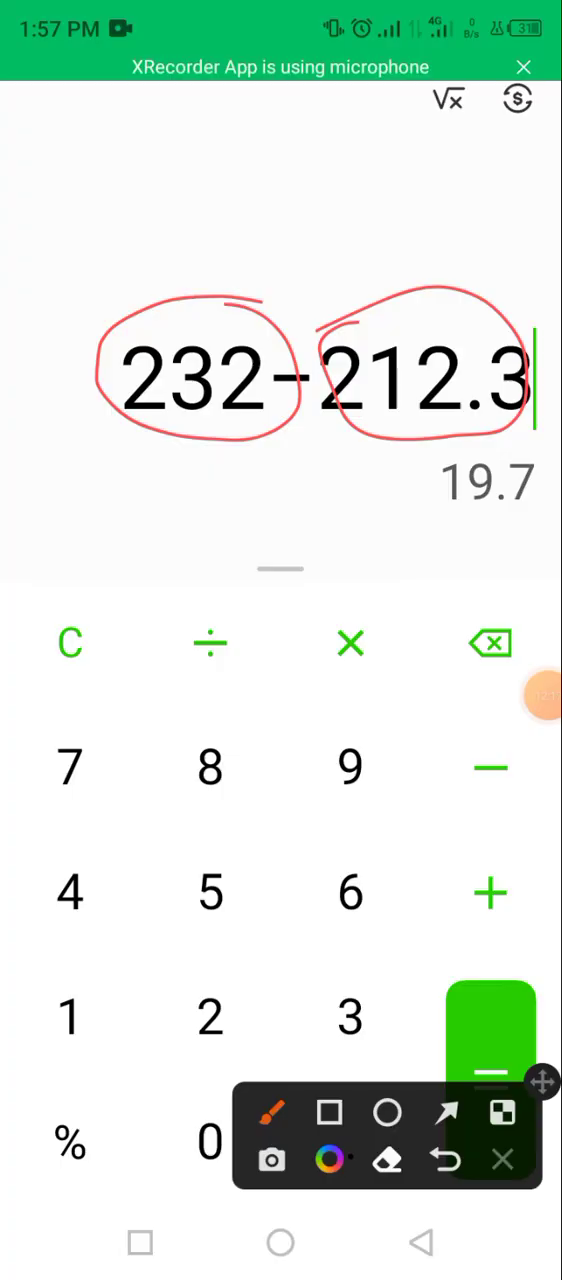
- Evaluate 232 − 212.3 to leave 19.7 as the profit
{"action": "left_click", "coordinate": [502, 1159]}
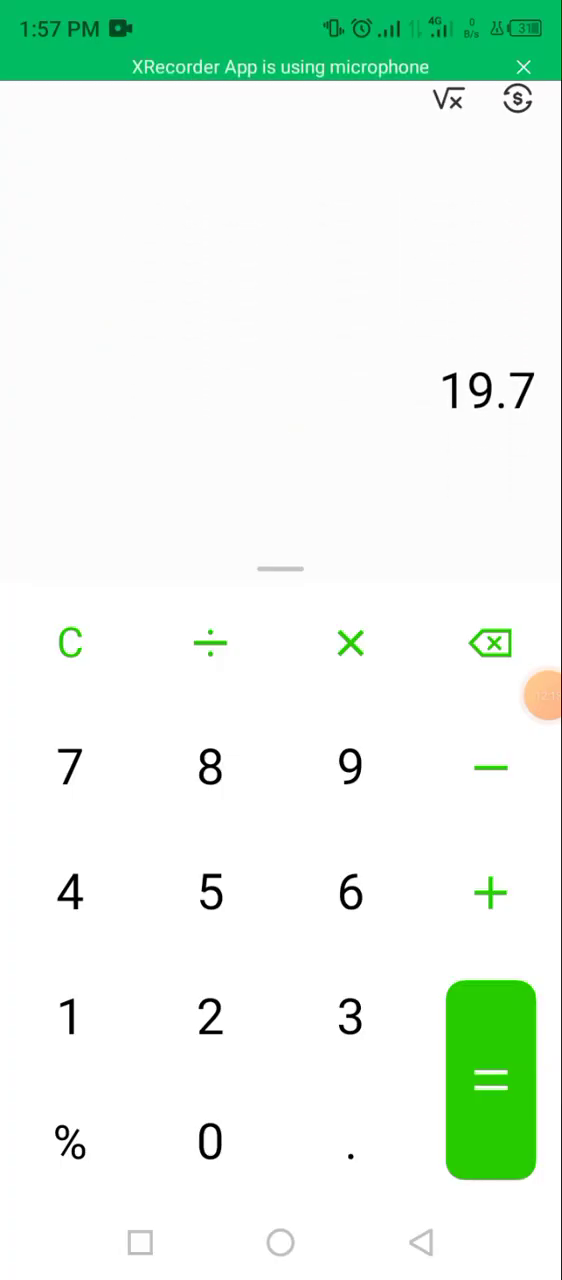
- Multiply the 19.7 profit by 3 for a daily figure of 59.1
{"action": "left_click", "coordinate": [350, 643]}
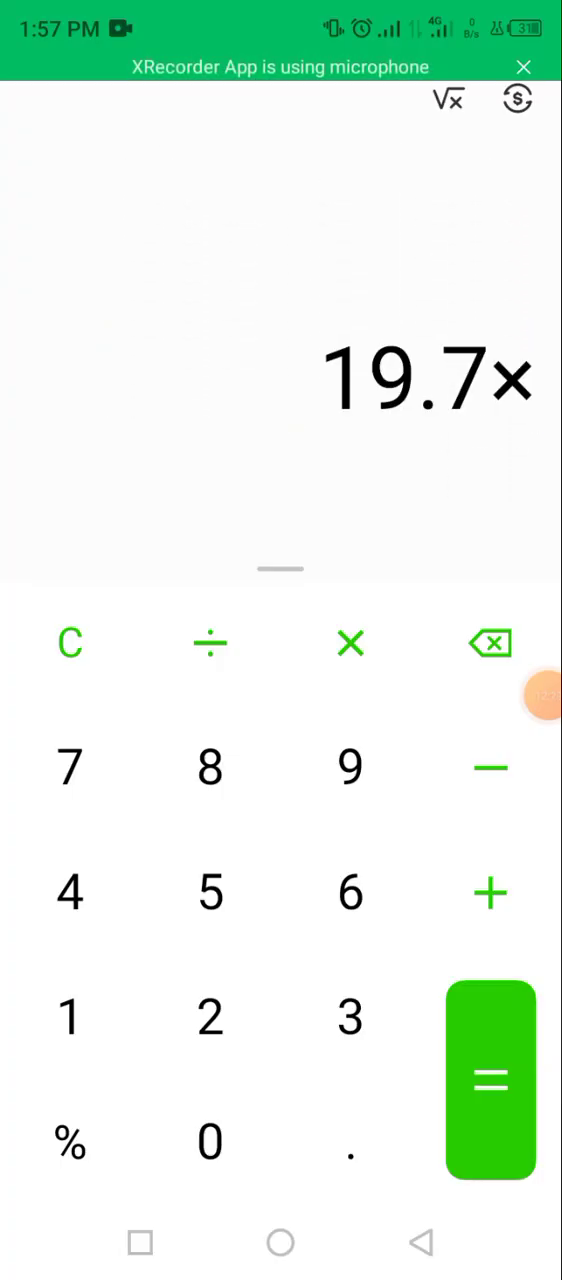
{"action": "left_click", "coordinate": [349, 1015]}
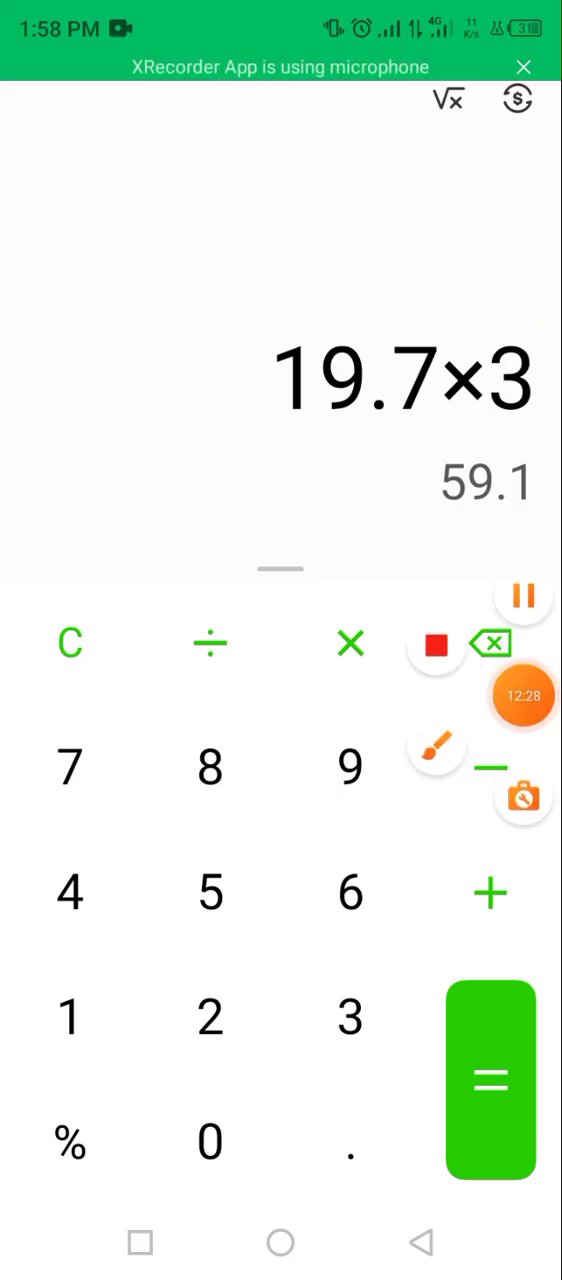
{"action": "left_click", "coordinate": [523, 695]}
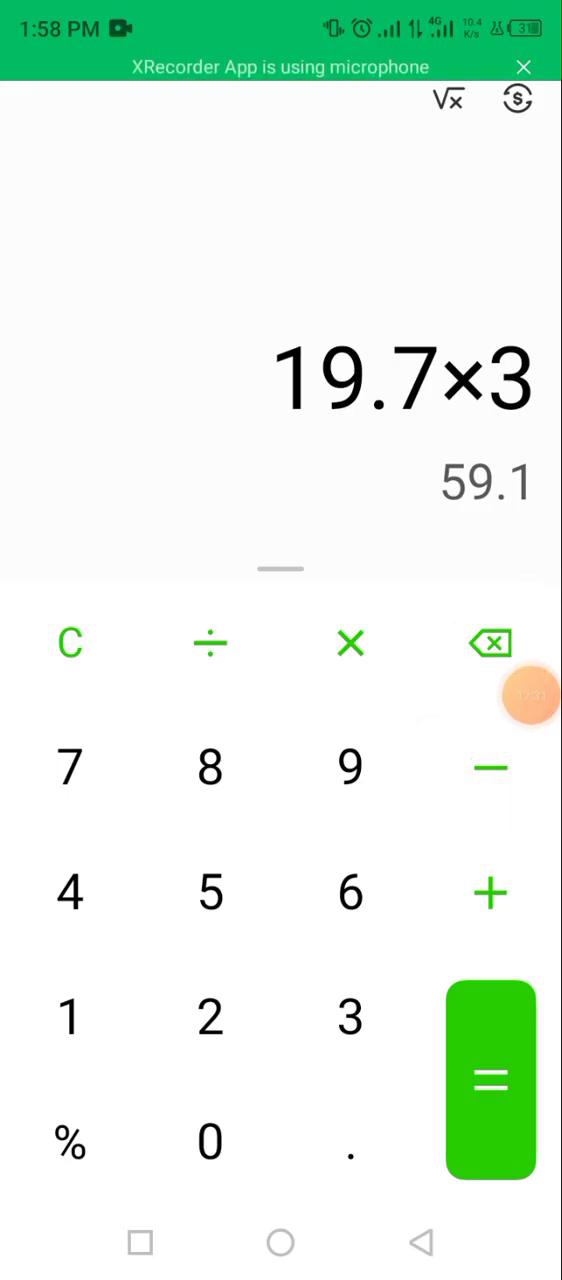